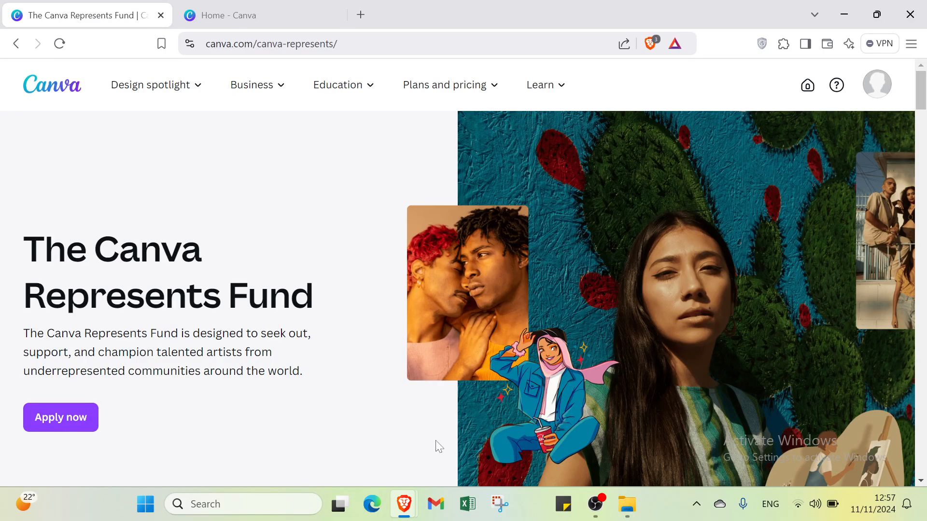
{"action": "mouse_move", "coordinate": [431, 443]}
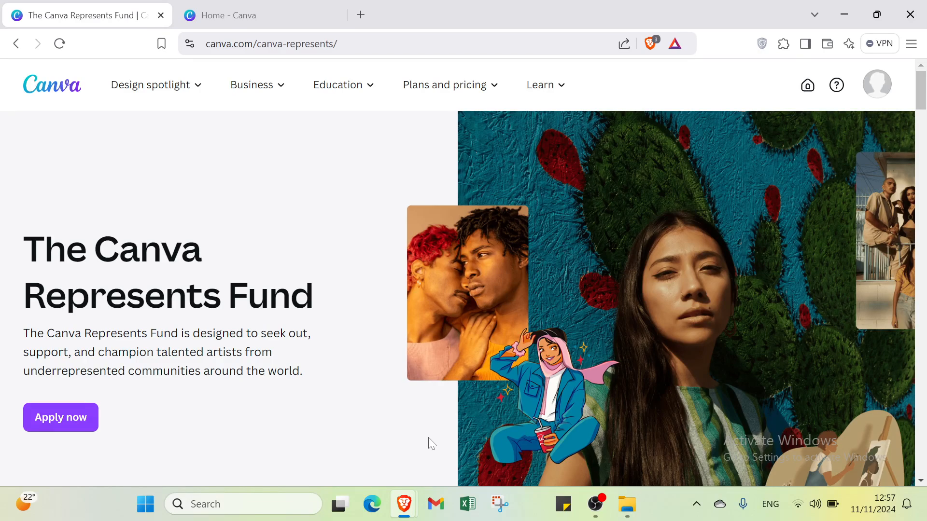
Scroll down through the Canva Represents Fund page and back up.
{"action": "scroll", "scroll_direction": "down", "scroll_amount": 3}
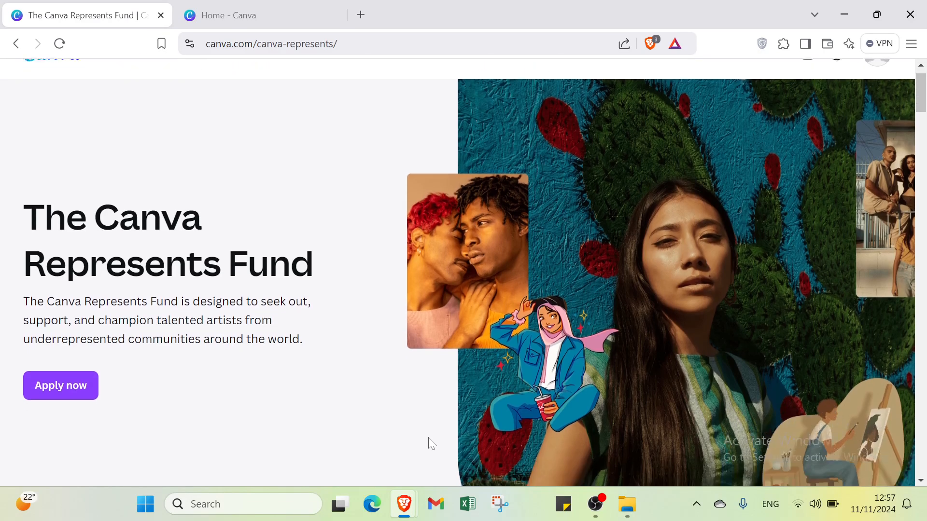
{"action": "scroll", "scroll_direction": "down", "scroll_amount": 3}
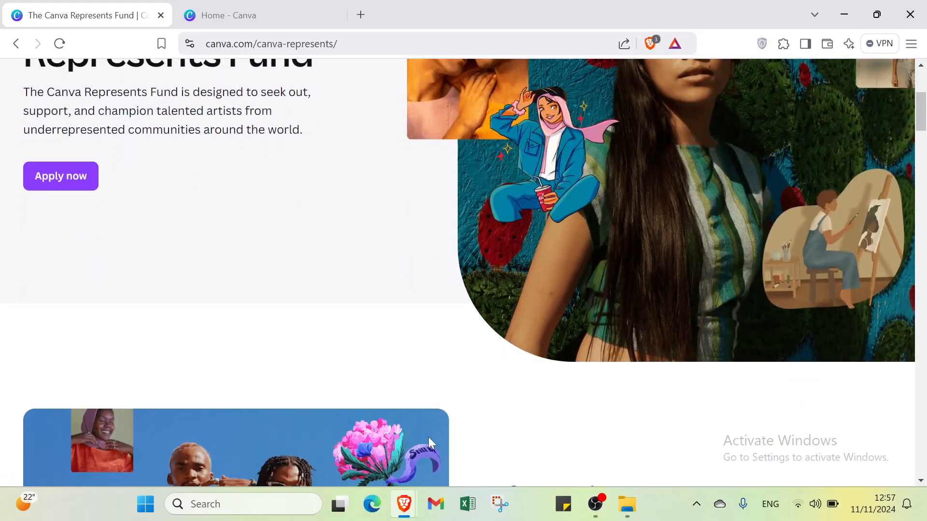
{"action": "scroll", "scroll_direction": "down", "scroll_amount": 3}
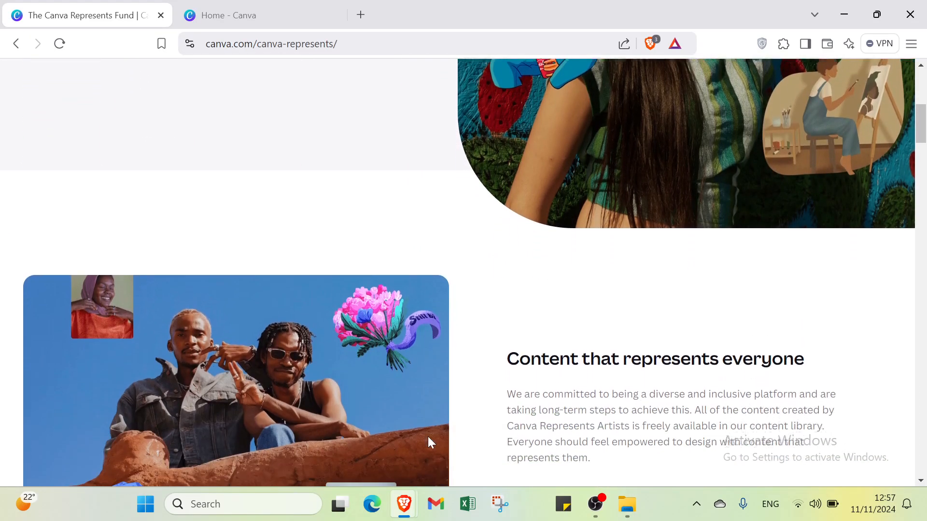
{"action": "scroll", "scroll_direction": "down", "scroll_amount": 3}
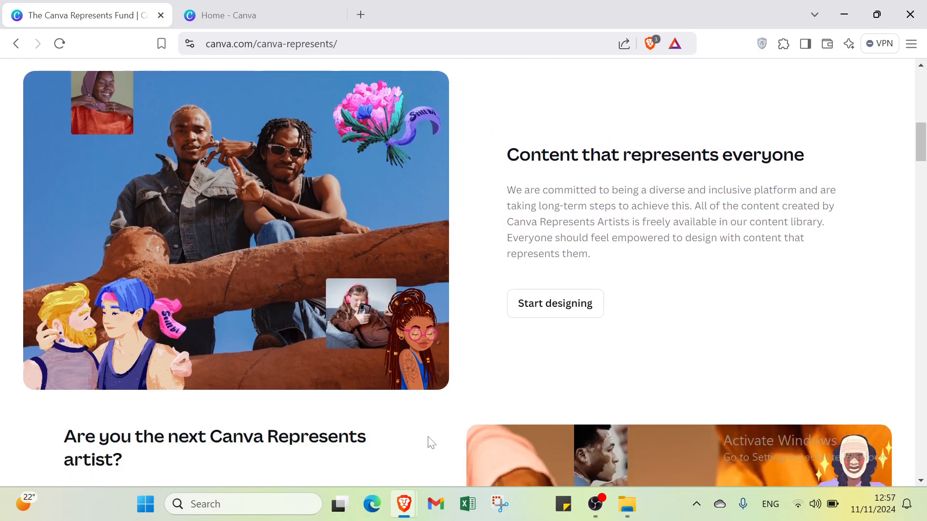
{"action": "scroll", "scroll_direction": "down", "scroll_amount": 3}
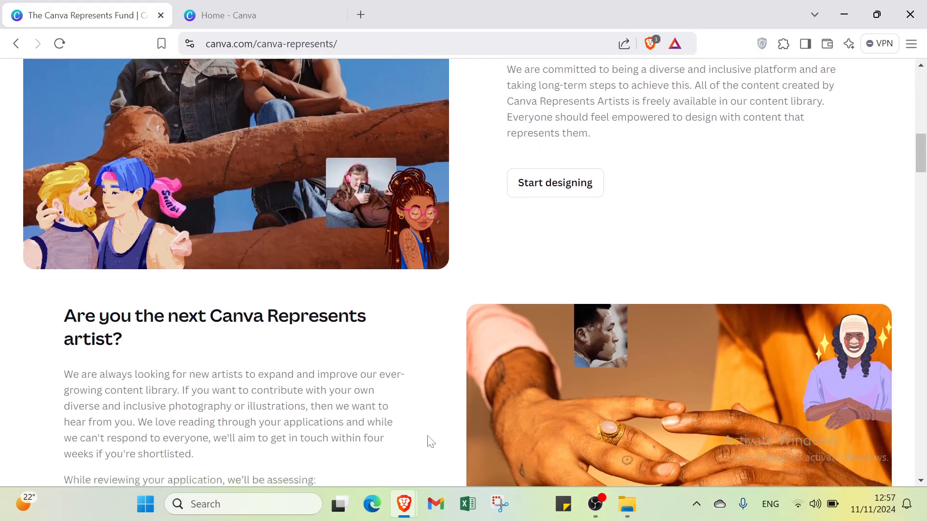
{"action": "scroll", "scroll_direction": "down", "scroll_amount": 3}
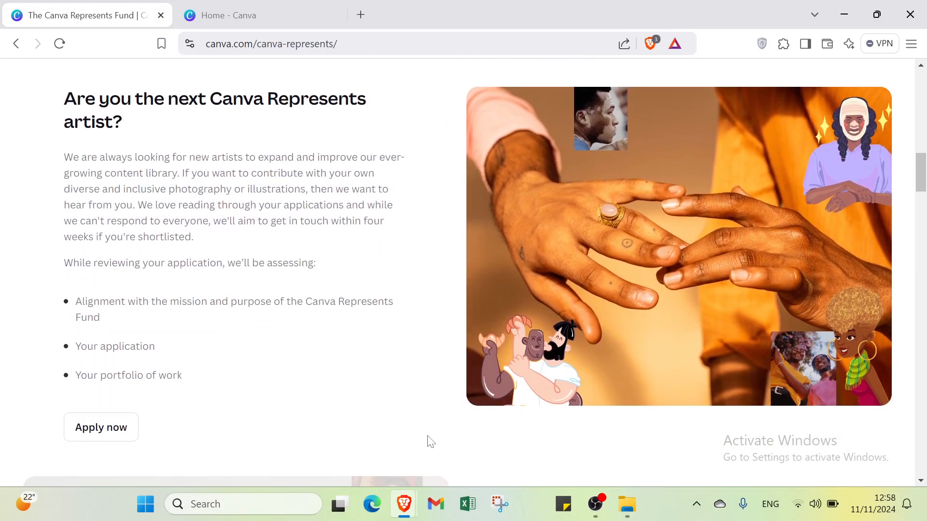
{"action": "scroll", "scroll_direction": "down", "scroll_amount": 3}
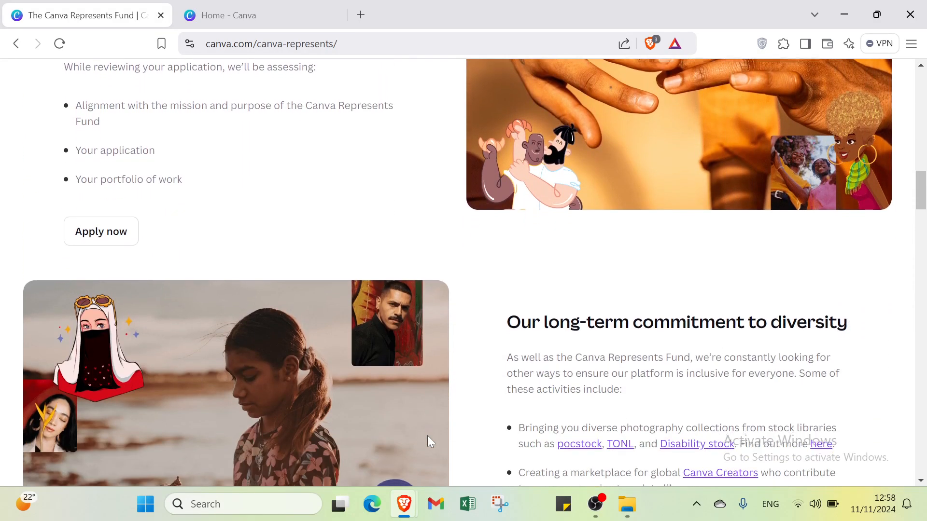
{"action": "scroll", "scroll_direction": "down", "scroll_amount": 3}
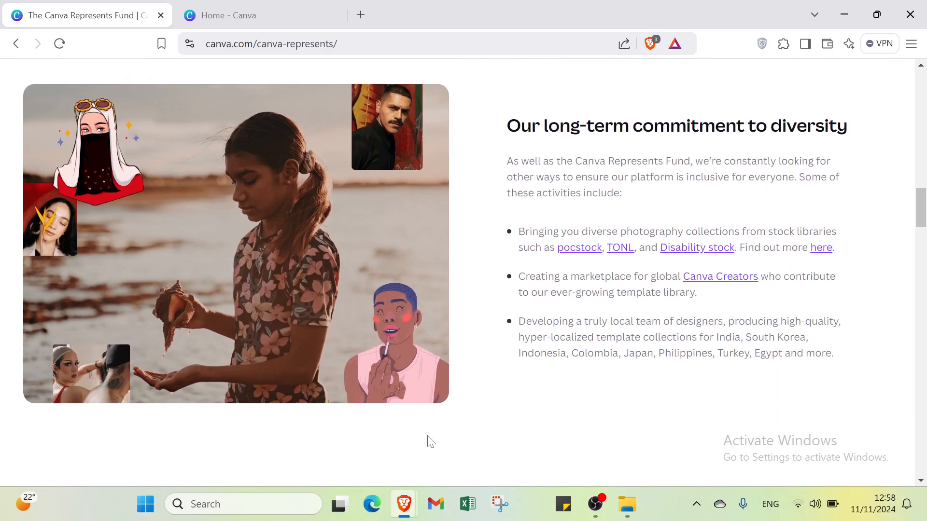
{"action": "scroll", "scroll_direction": "down", "scroll_amount": 3}
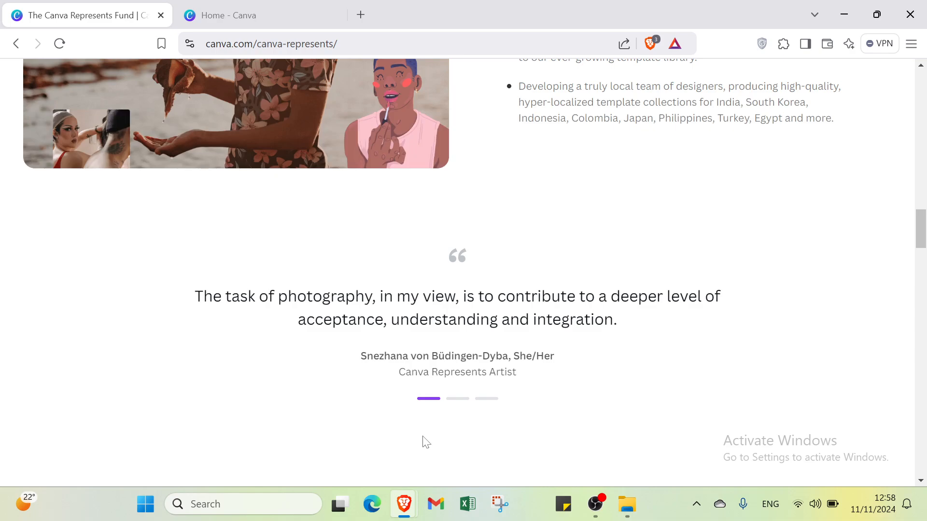
{"action": "scroll", "scroll_direction": "up", "scroll_amount": 3}
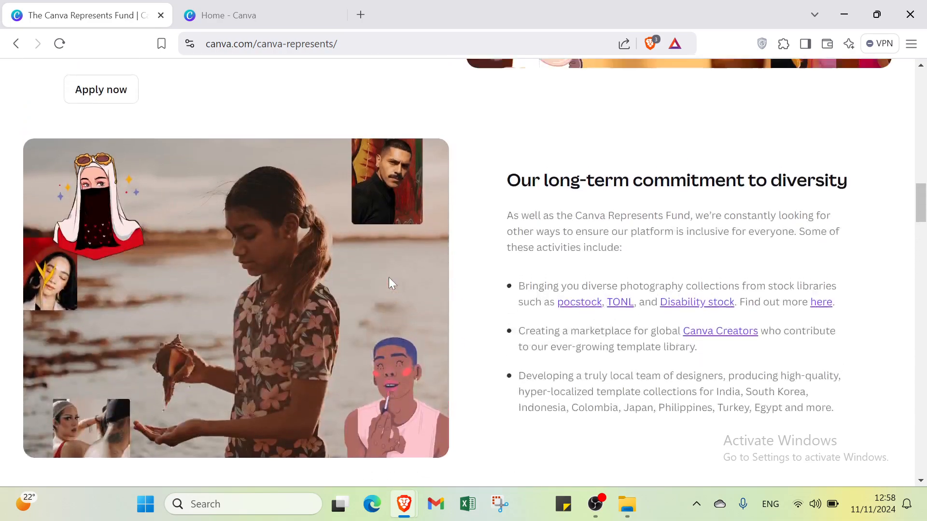
{"action": "scroll", "scroll_direction": "down", "scroll_amount": 3}
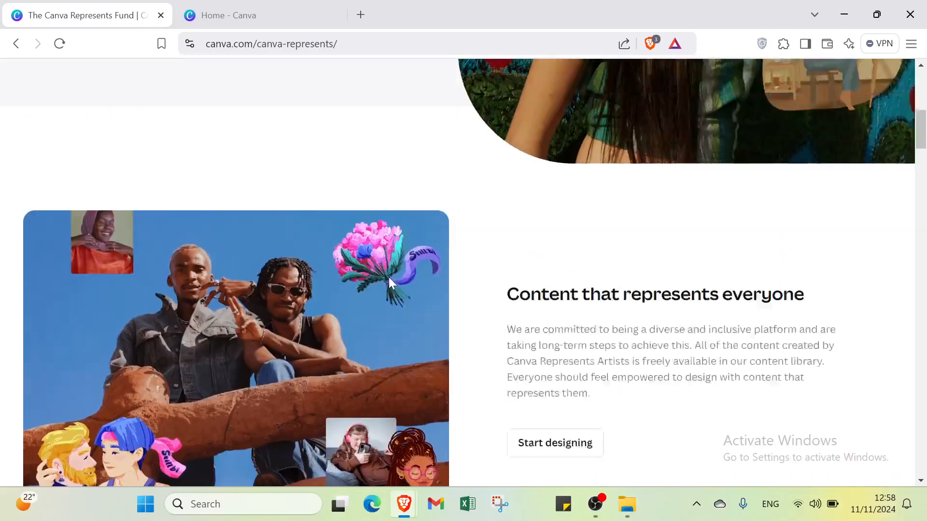
{"action": "scroll", "scroll_direction": "up", "scroll_amount": 3}
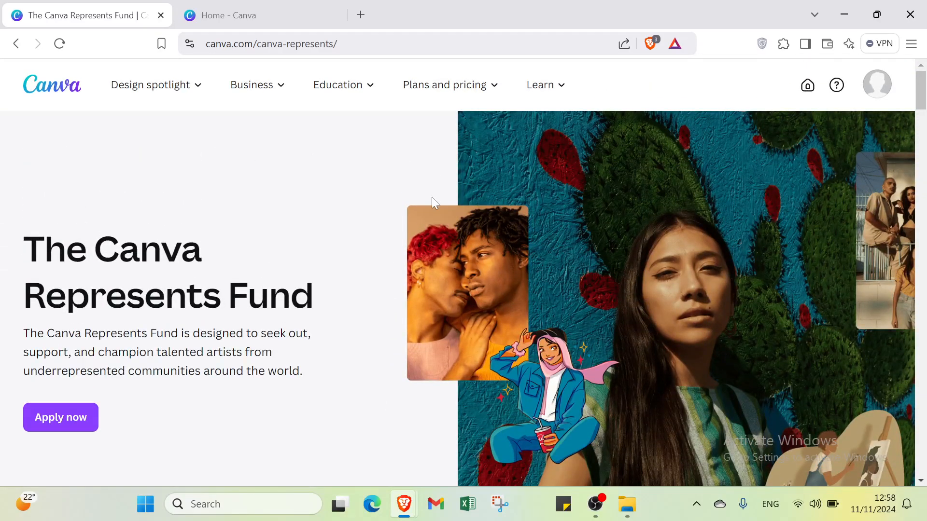
{"action": "mouse_move", "coordinate": [414, 183]}
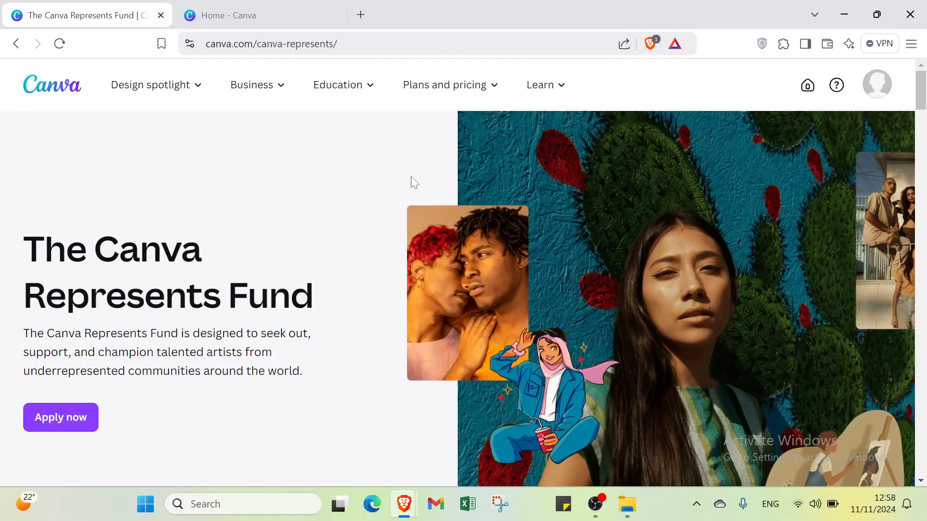
Scroll down the page again to the photographer quote section, then return to the top.
{"action": "scroll", "scroll_direction": "down", "scroll_amount": 3}
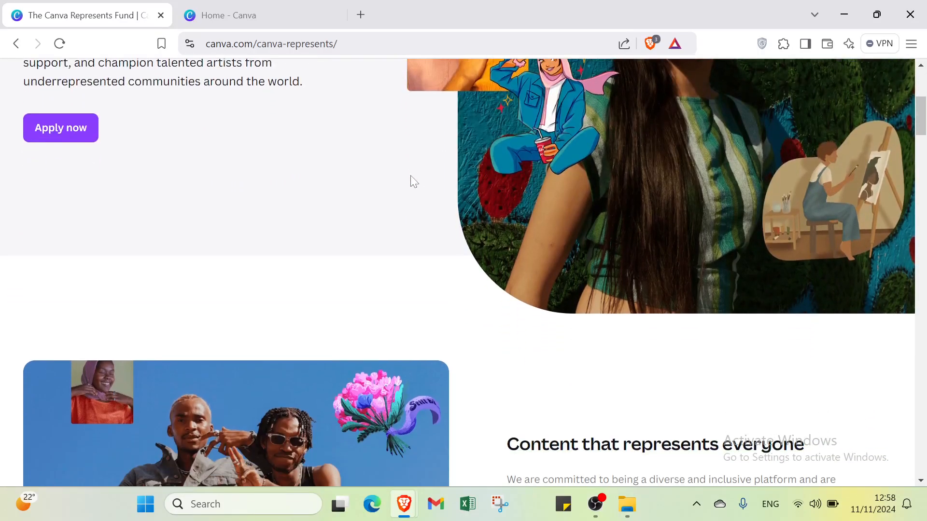
{"action": "scroll", "scroll_direction": "down", "scroll_amount": 3}
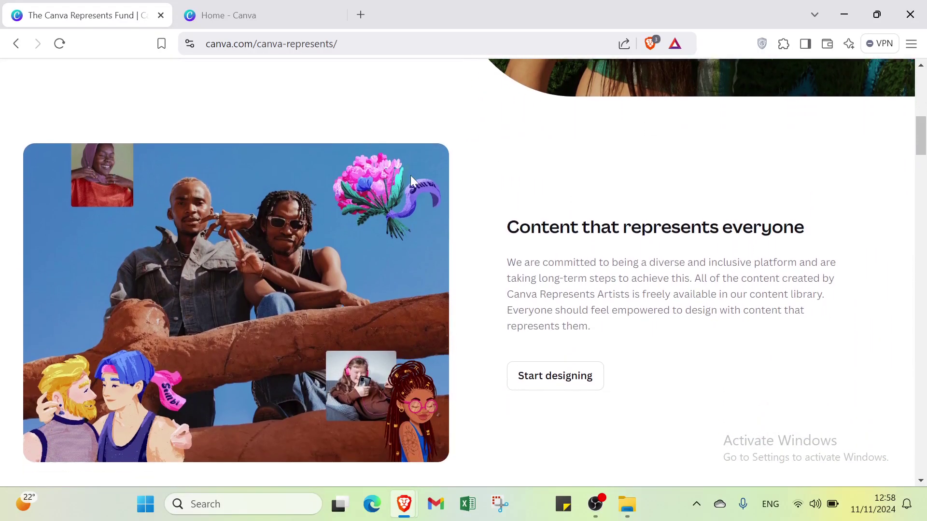
{"action": "scroll", "scroll_direction": "down", "scroll_amount": 3}
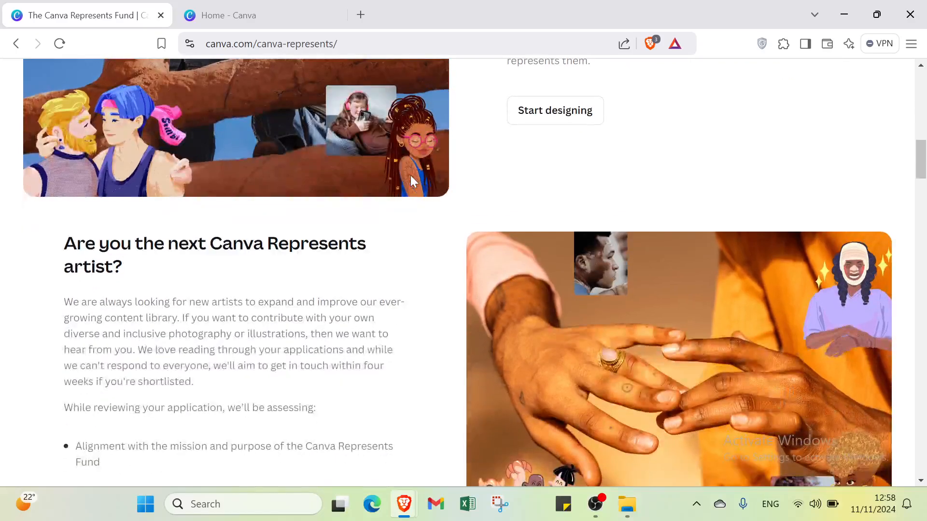
{"action": "scroll", "scroll_direction": "down", "scroll_amount": 3}
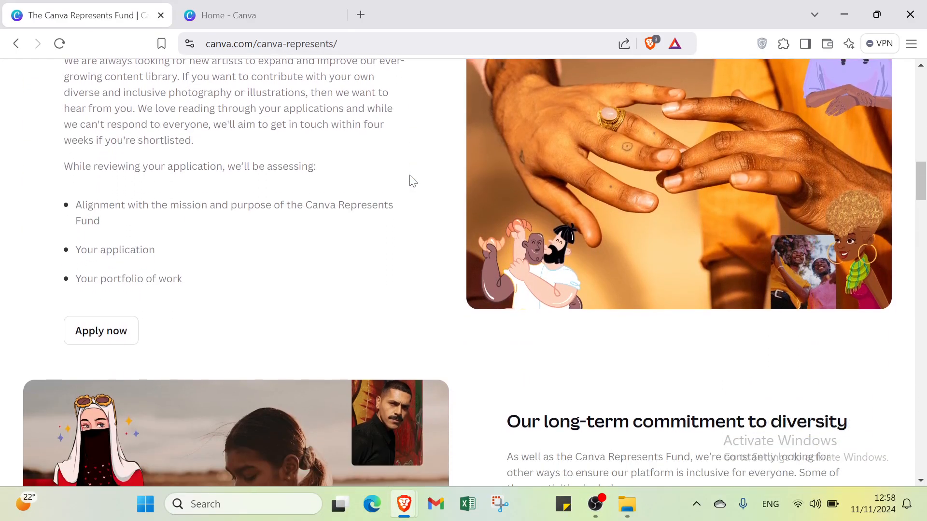
{"action": "scroll", "scroll_direction": "down", "scroll_amount": 3}
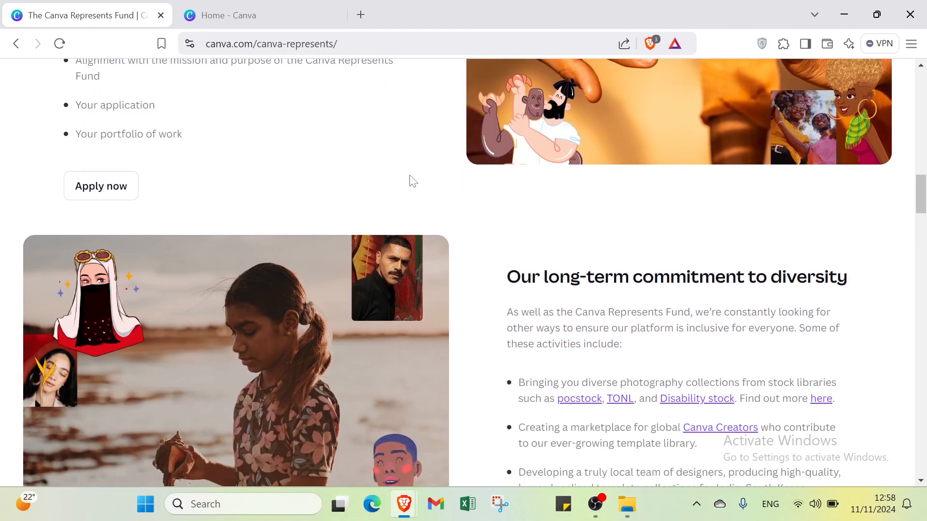
{"action": "scroll", "scroll_direction": "down", "scroll_amount": 3}
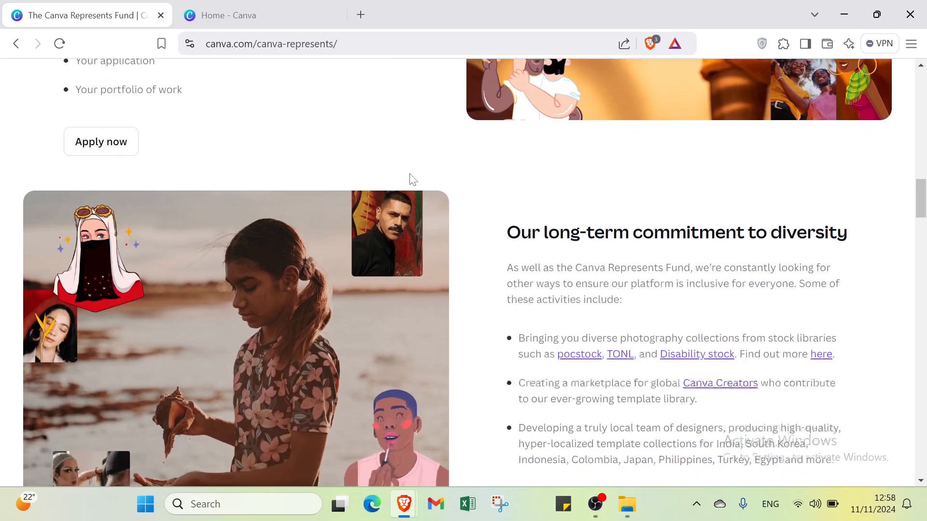
{"action": "scroll", "scroll_direction": "down", "scroll_amount": 3}
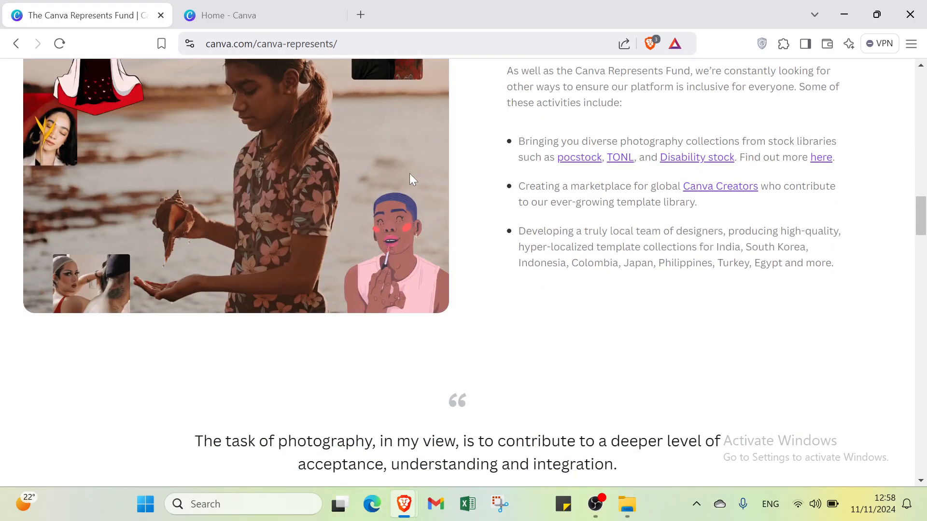
{"action": "scroll", "scroll_direction": "down", "scroll_amount": 3}
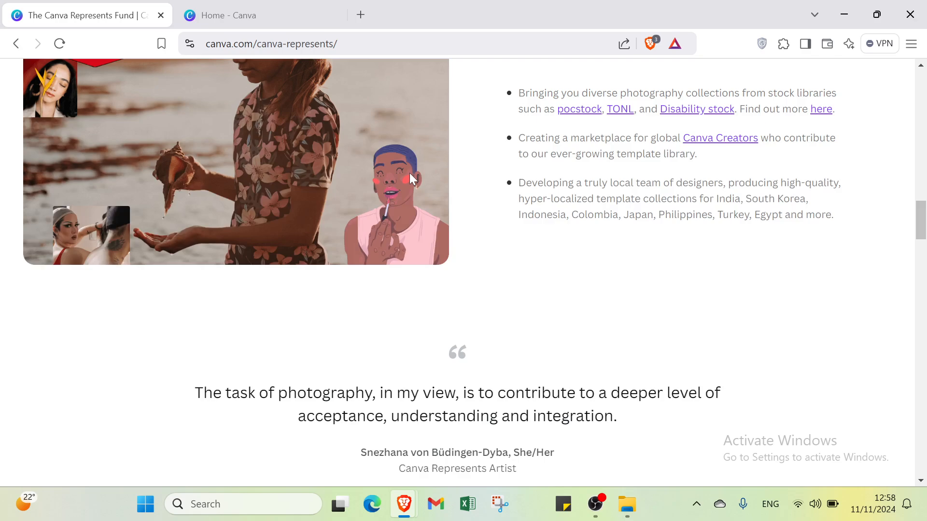
{"action": "scroll", "scroll_direction": "down", "scroll_amount": 3}
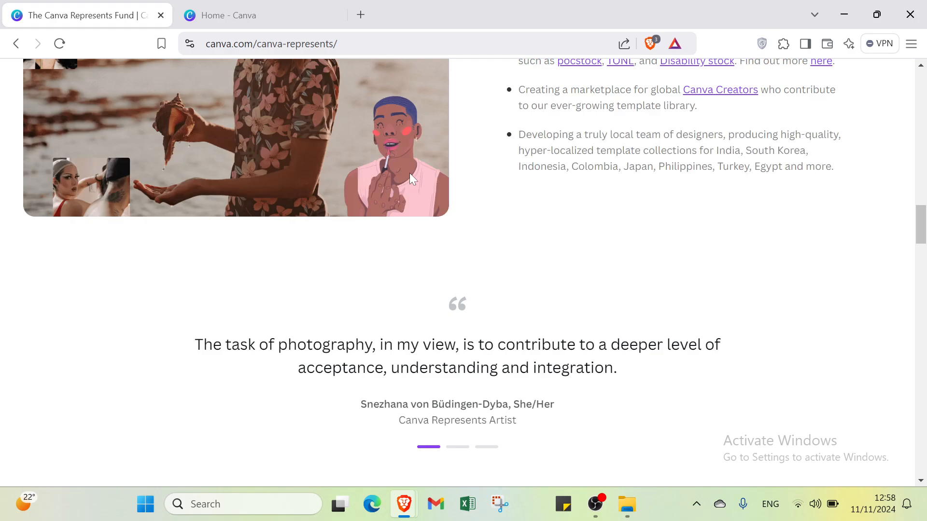
{"action": "scroll", "scroll_direction": "down", "scroll_amount": 3}
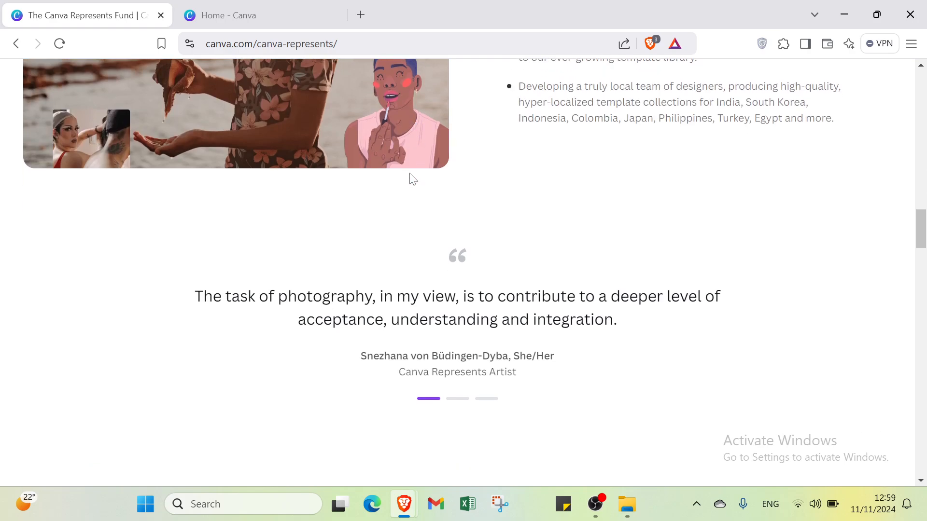
{"action": "scroll", "scroll_direction": "down", "scroll_amount": 3}
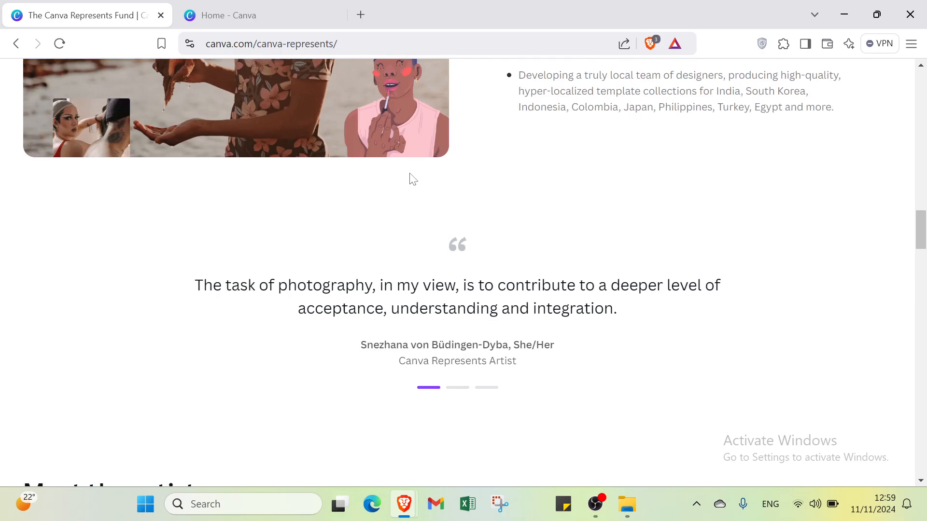
{"action": "scroll", "scroll_direction": "up", "scroll_amount": 3}
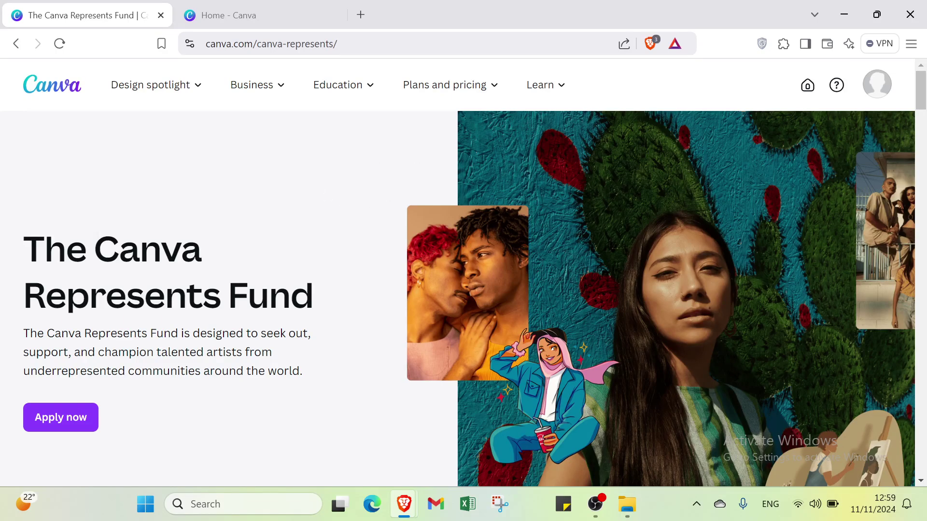
{"action": "mouse_move", "coordinate": [270, 78]}
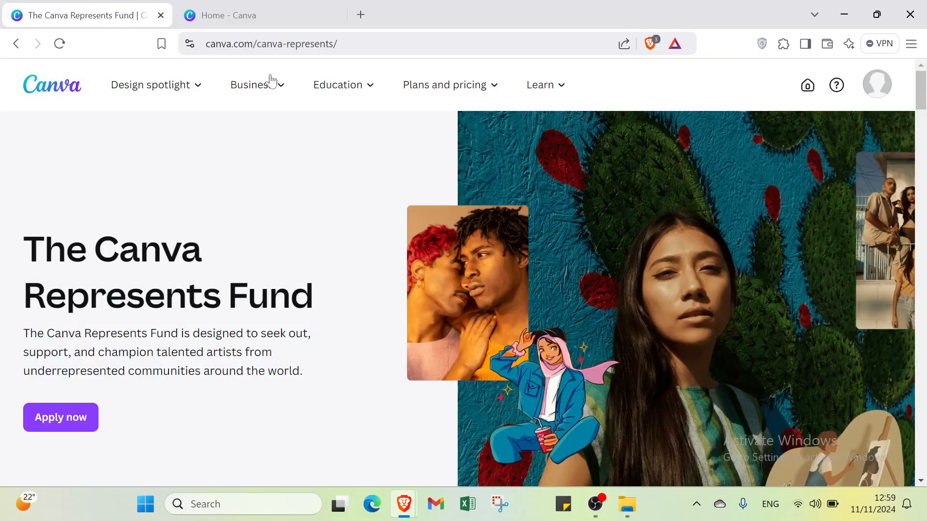
{"action": "mouse_move", "coordinate": [734, 76]}
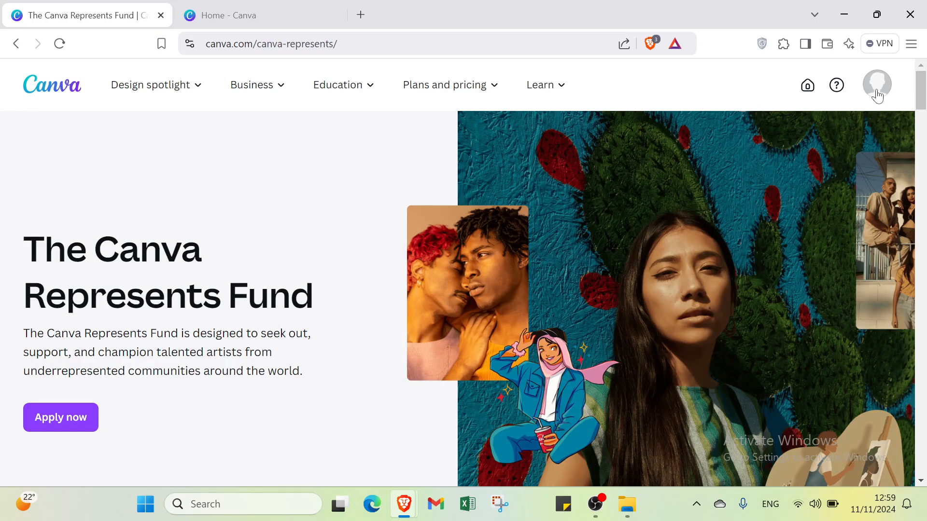
Switch to the 'Home - Canva' browser tab to get back to the home dashboard.
{"action": "left_click", "coordinate": [877, 84]}
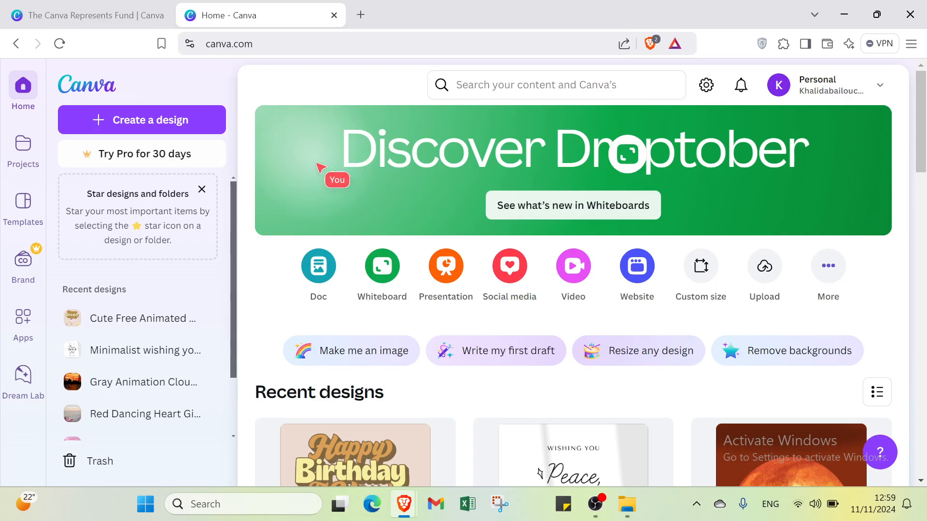
{"action": "mouse_move", "coordinate": [311, 145]}
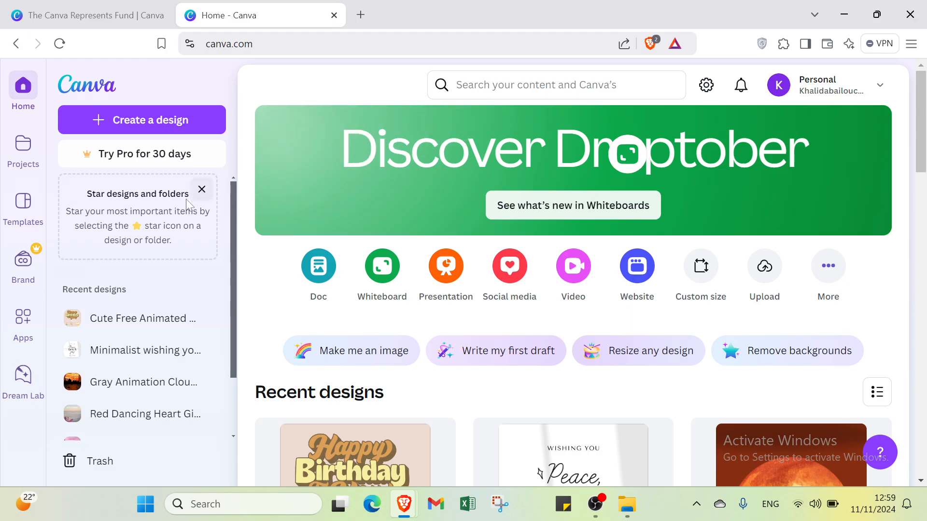
{"action": "mouse_move", "coordinate": [194, 186]}
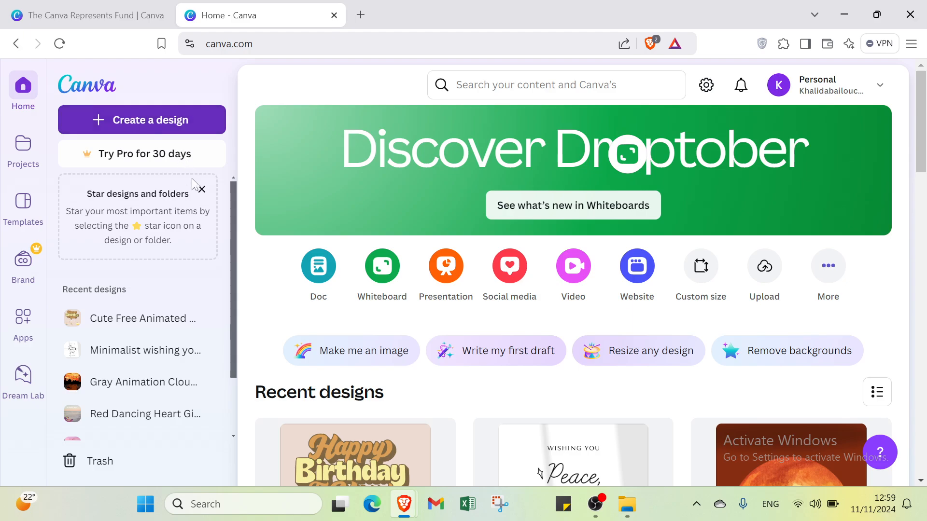
{"action": "left_click", "coordinate": [141, 120]}
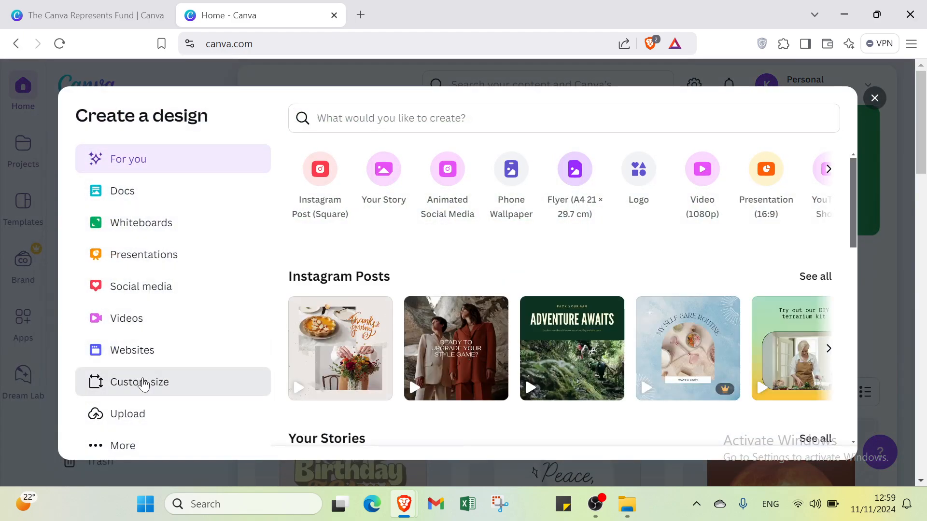
{"action": "left_click", "coordinate": [139, 383]}
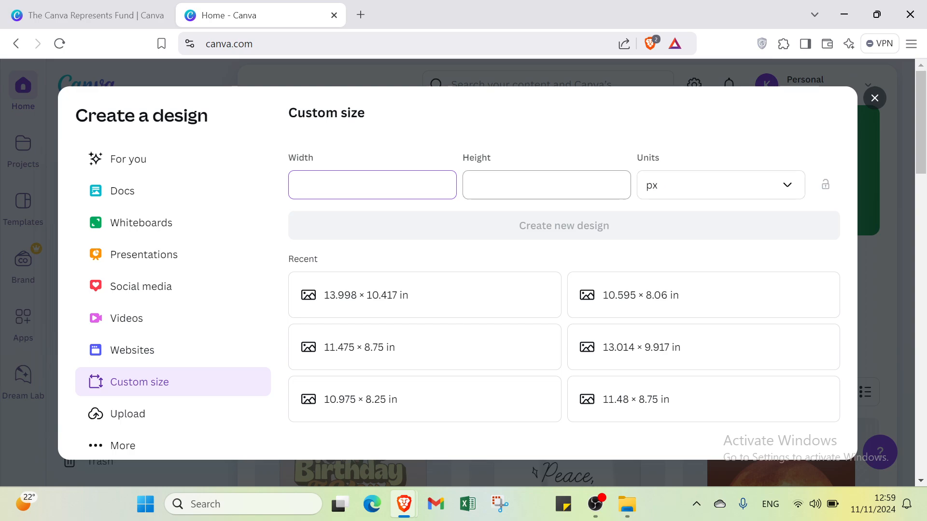
{"action": "left_click", "coordinate": [720, 185]}
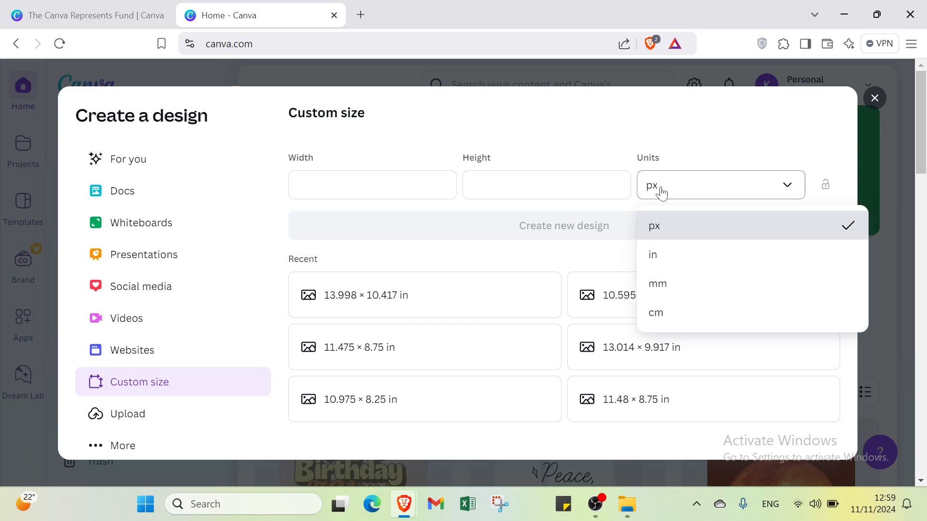
{"action": "left_click", "coordinate": [655, 225]}
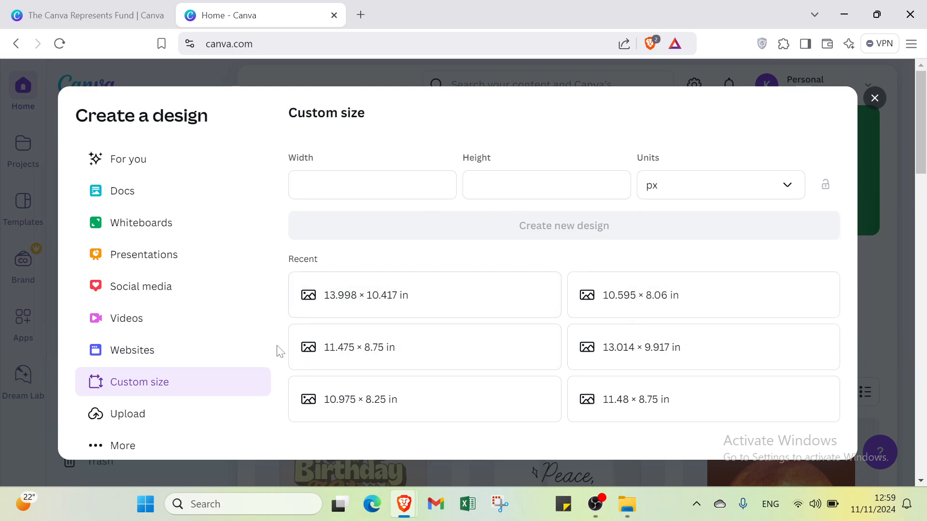
{"action": "left_click", "coordinate": [875, 98]}
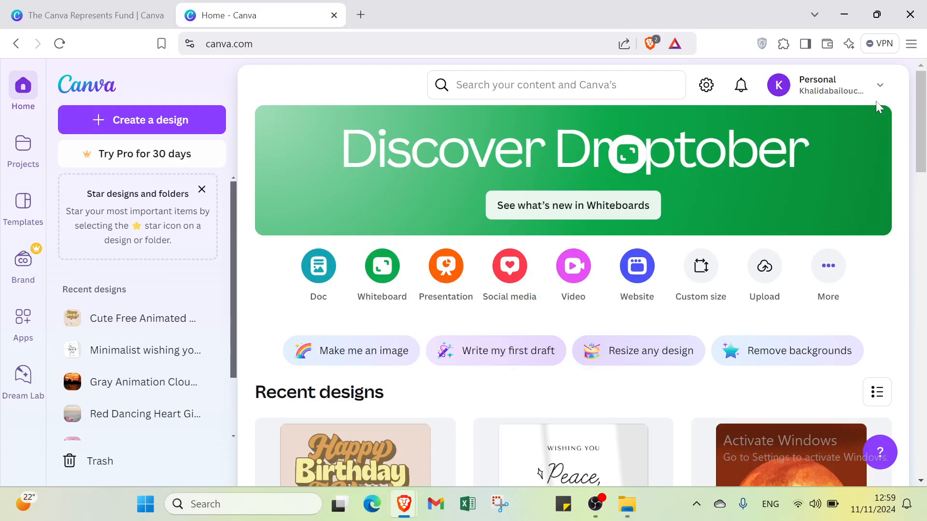
Search Canva for 'gif' and scroll through the results.
{"action": "left_click", "coordinate": [556, 85]}
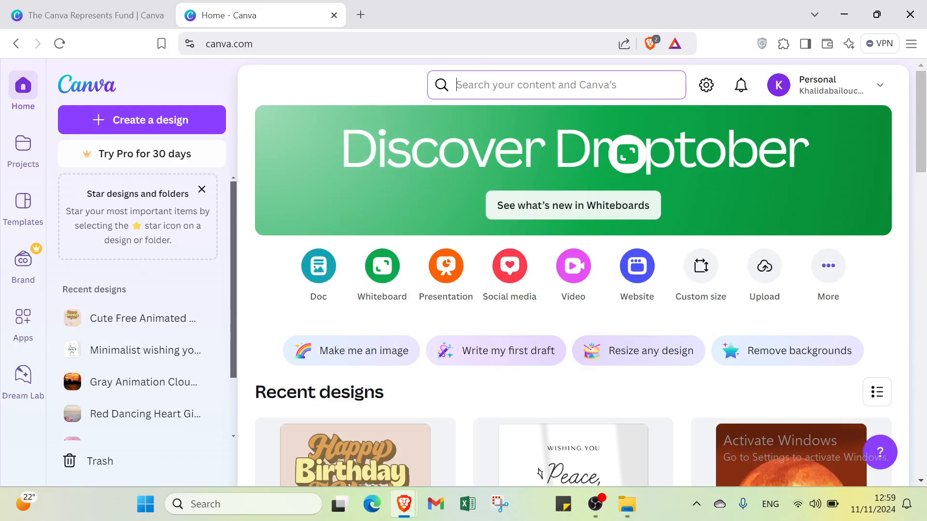
{"action": "type", "text": "gif"}
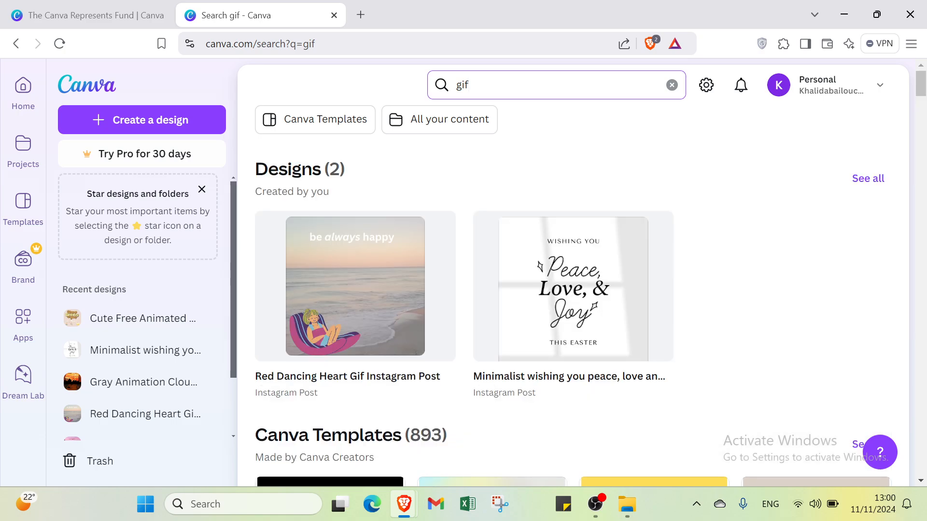
{"action": "scroll", "scroll_direction": "down", "scroll_amount": 3}
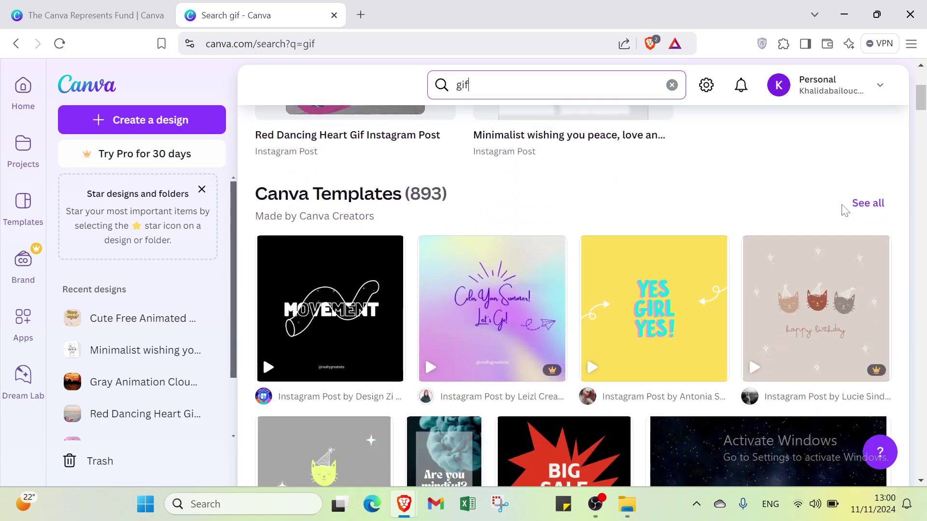
Show all Canva templates matching 'gif' and open the All Filters panel.
{"action": "left_click", "coordinate": [868, 203]}
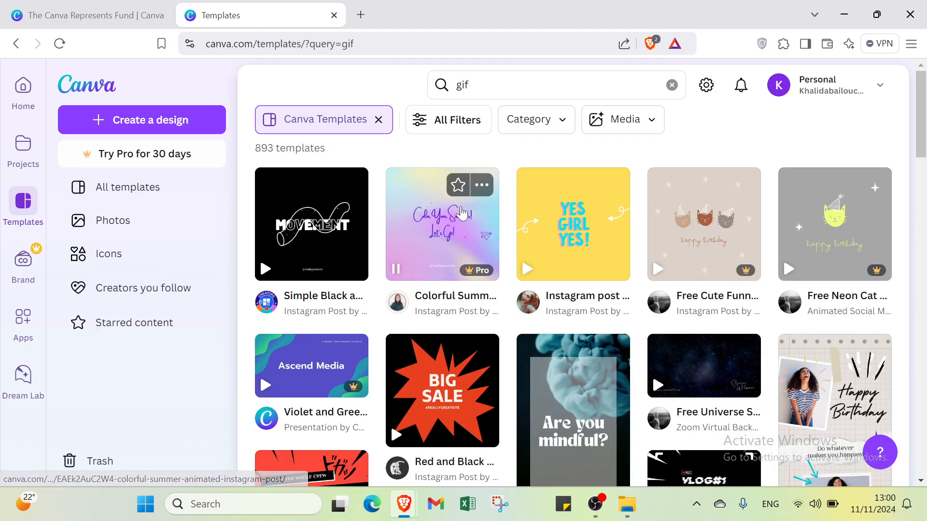
{"action": "scroll", "scroll_direction": "down", "scroll_amount": 3}
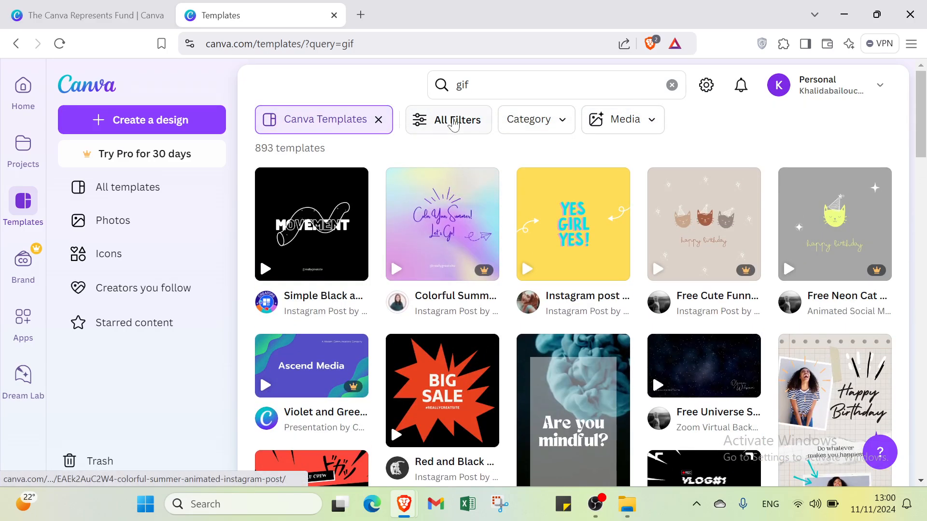
{"action": "left_click", "coordinate": [457, 120]}
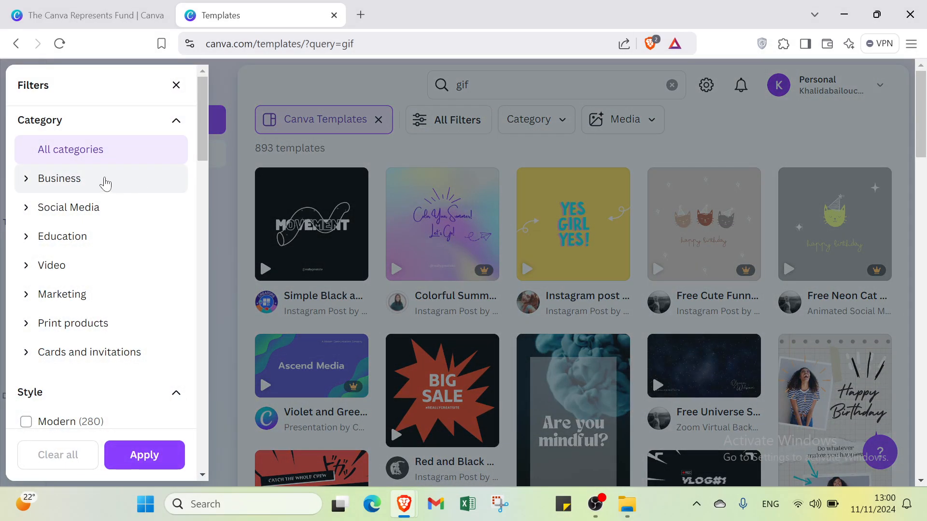
{"action": "mouse_move", "coordinate": [98, 187]}
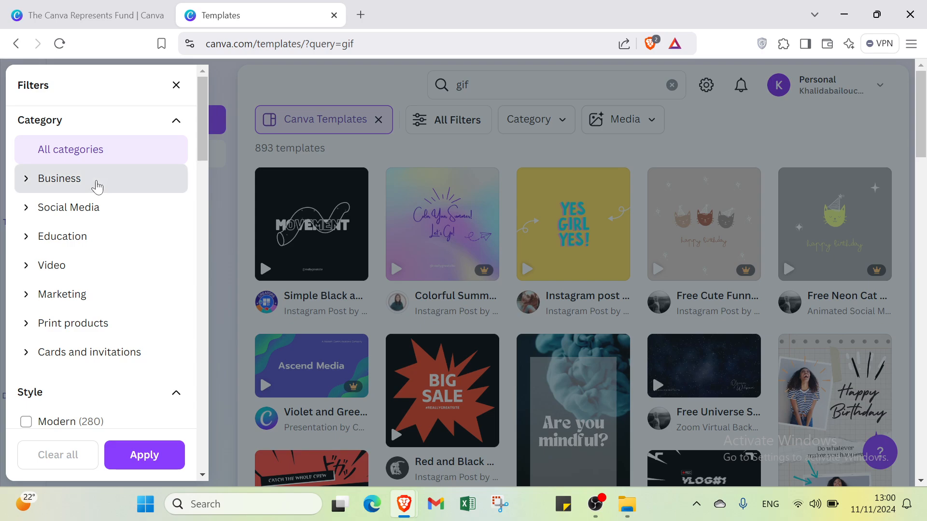
{"action": "scroll", "scroll_direction": "down", "scroll_amount": 3}
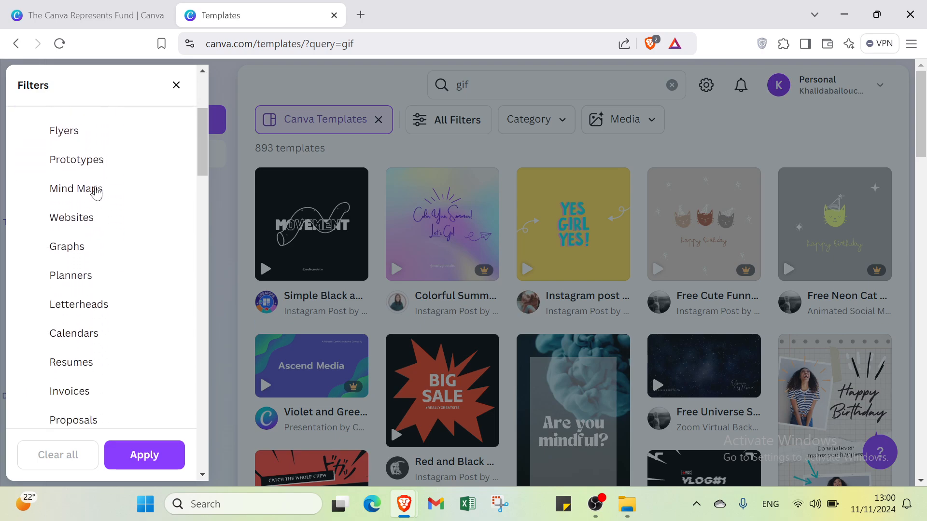
{"action": "scroll", "scroll_direction": "down", "scroll_amount": 3}
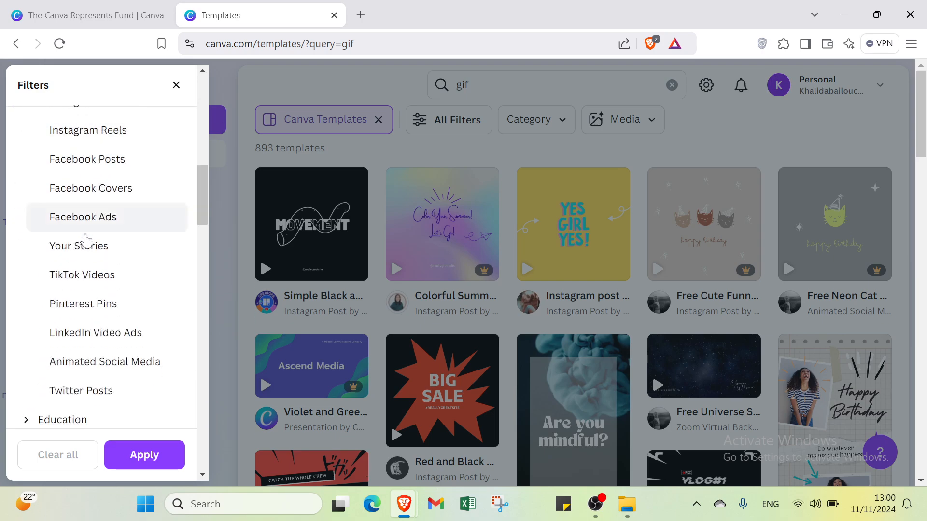
{"action": "scroll", "scroll_direction": "down", "scroll_amount": 3}
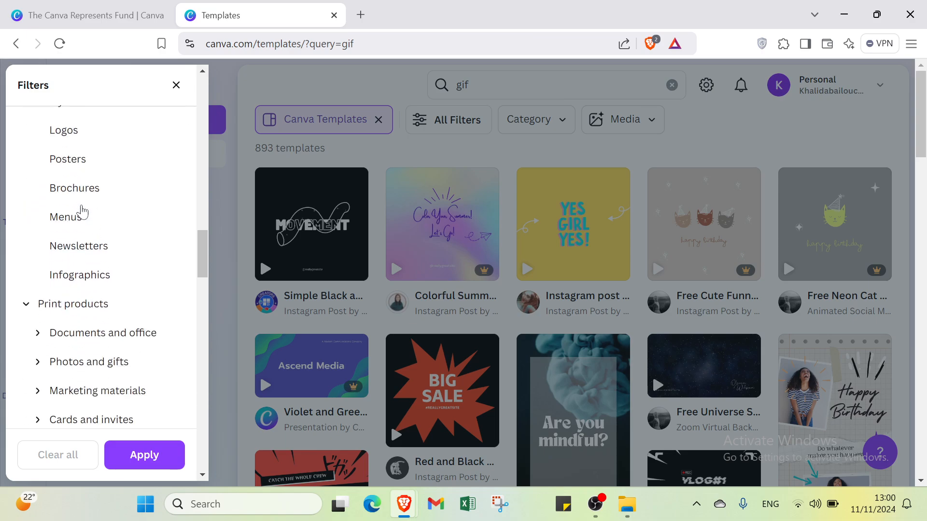
{"action": "scroll", "scroll_direction": "down", "scroll_amount": 3}
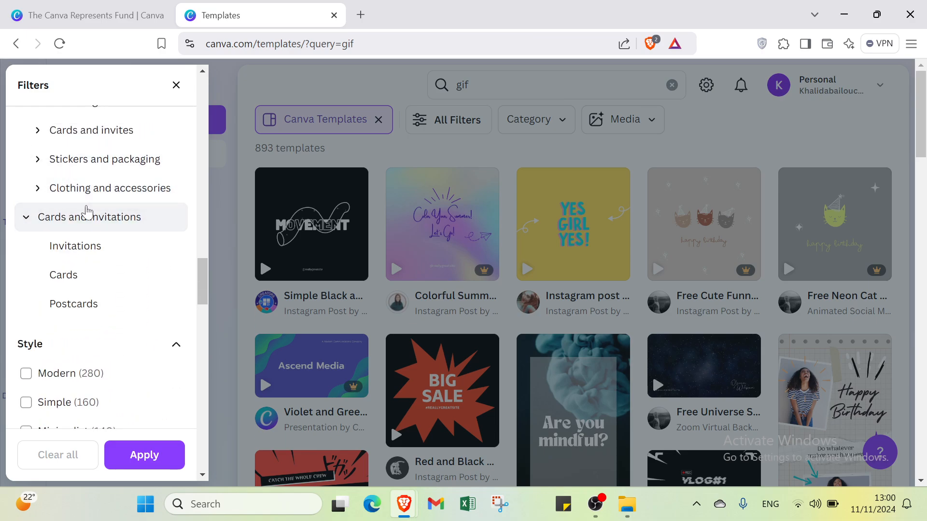
Expand the Documents and Photos categories, pick Free price and a color, and apply.
{"action": "left_click", "coordinate": [109, 188]}
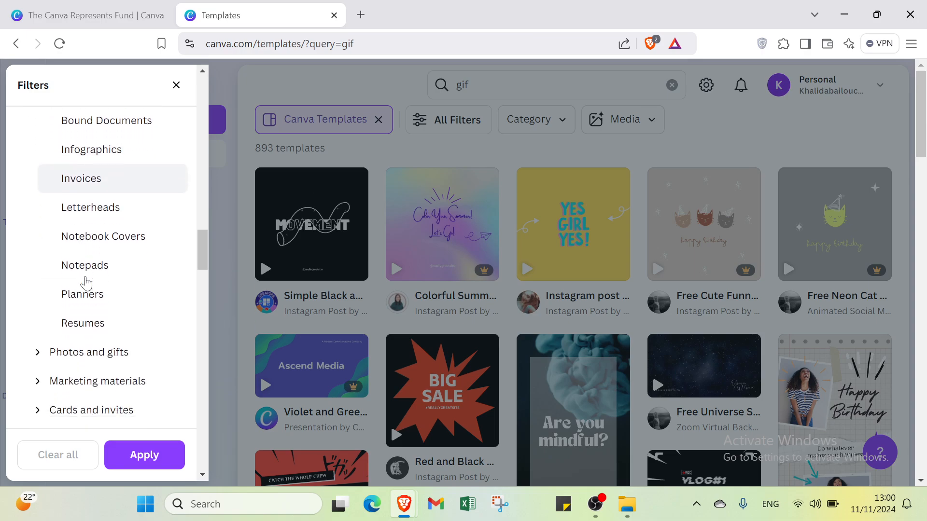
{"action": "left_click", "coordinate": [88, 352]}
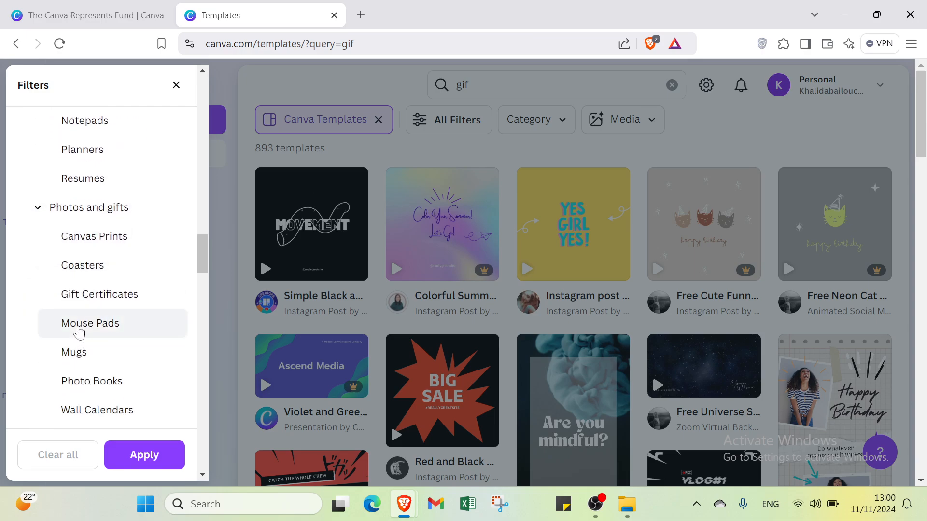
{"action": "scroll", "scroll_direction": "down", "scroll_amount": 3}
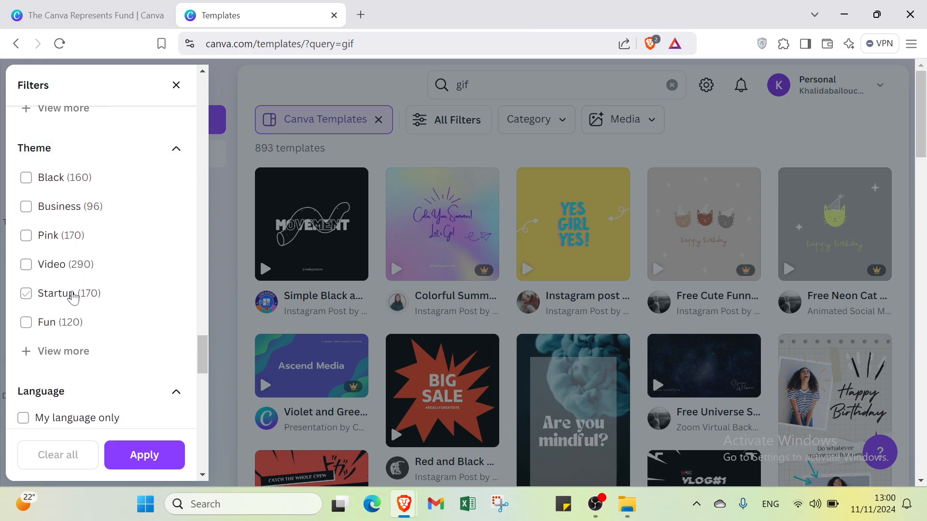
{"action": "scroll", "scroll_direction": "down", "scroll_amount": 3}
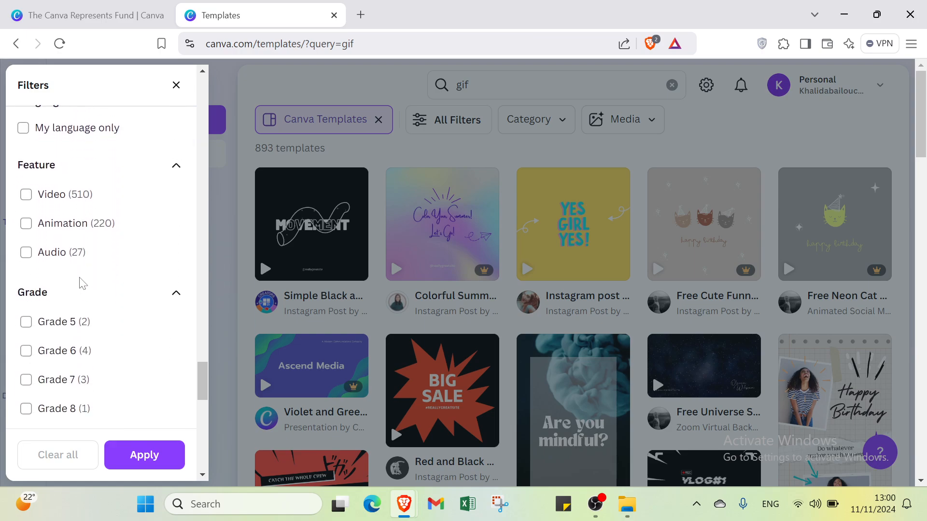
{"action": "scroll", "scroll_direction": "down", "scroll_amount": 3}
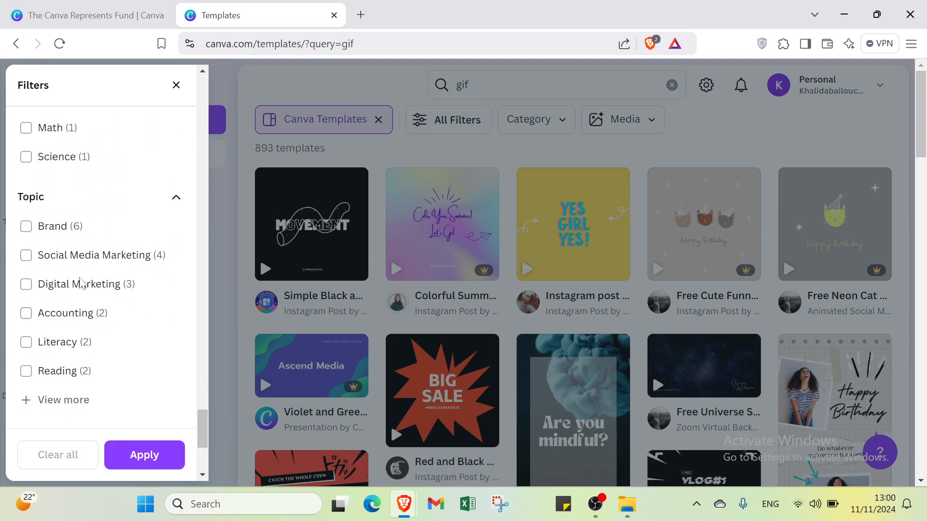
{"action": "left_click", "coordinate": [56, 288]}
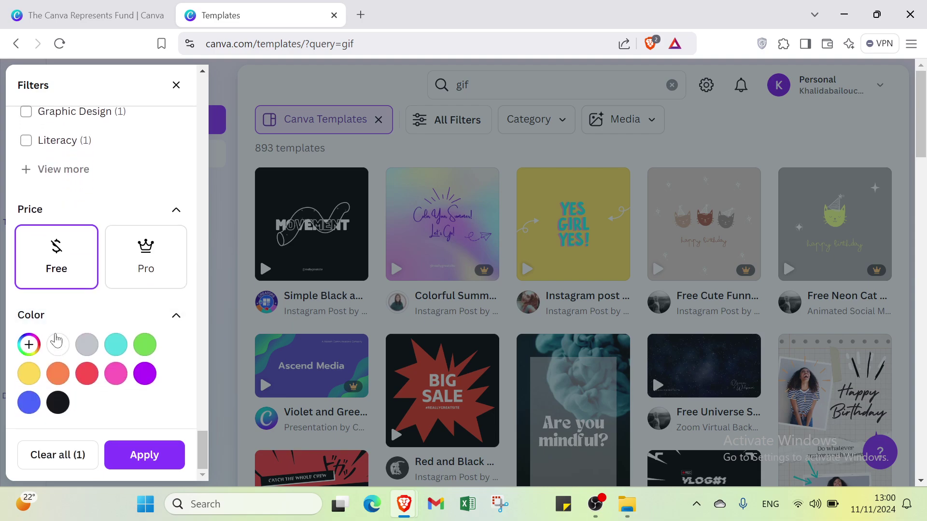
{"action": "left_click", "coordinate": [58, 344]}
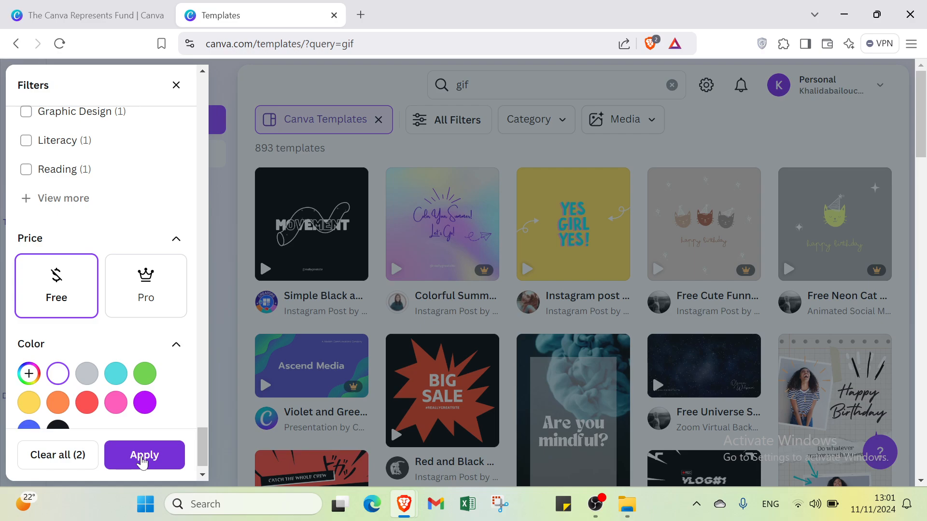
{"action": "left_click", "coordinate": [144, 456]}
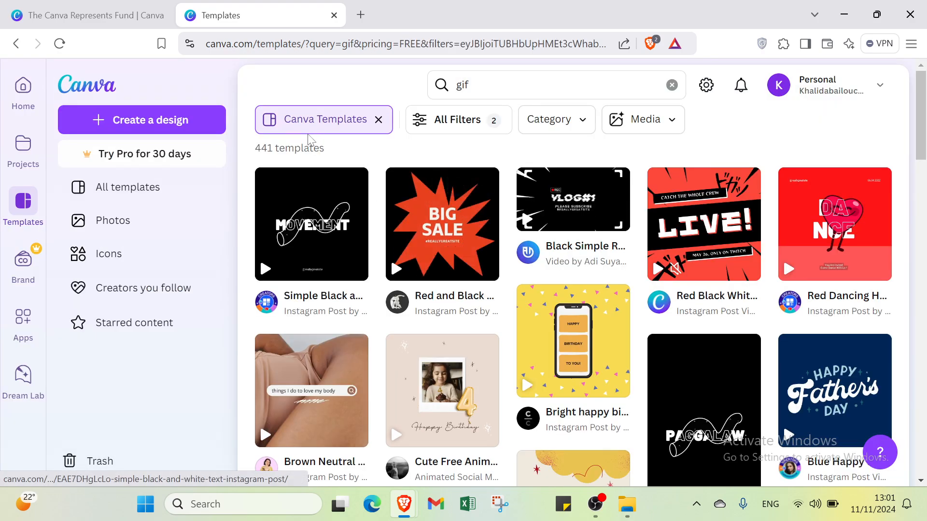
{"action": "mouse_move", "coordinate": [270, 157]}
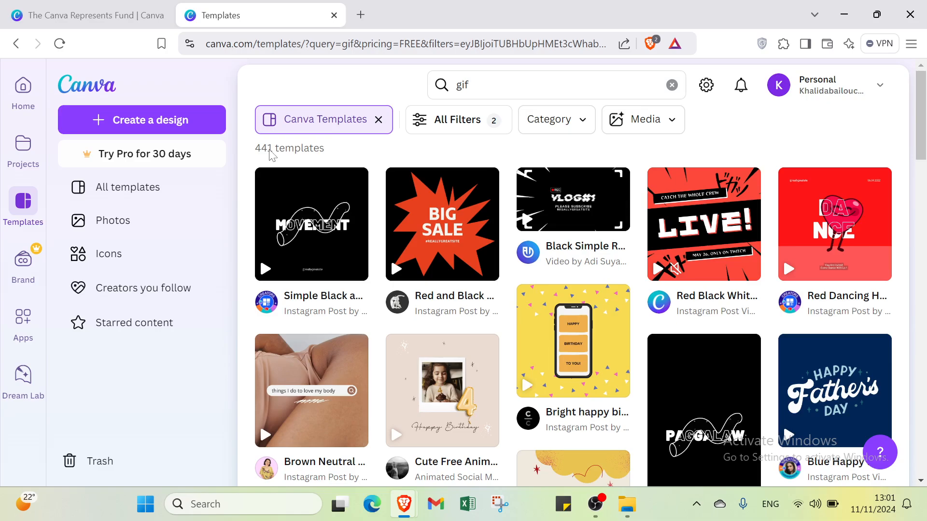
Open the Cute Free Animated Girl's Kid's Birthday template from the filtered results for editing.
{"action": "scroll", "scroll_direction": "down", "scroll_amount": 3}
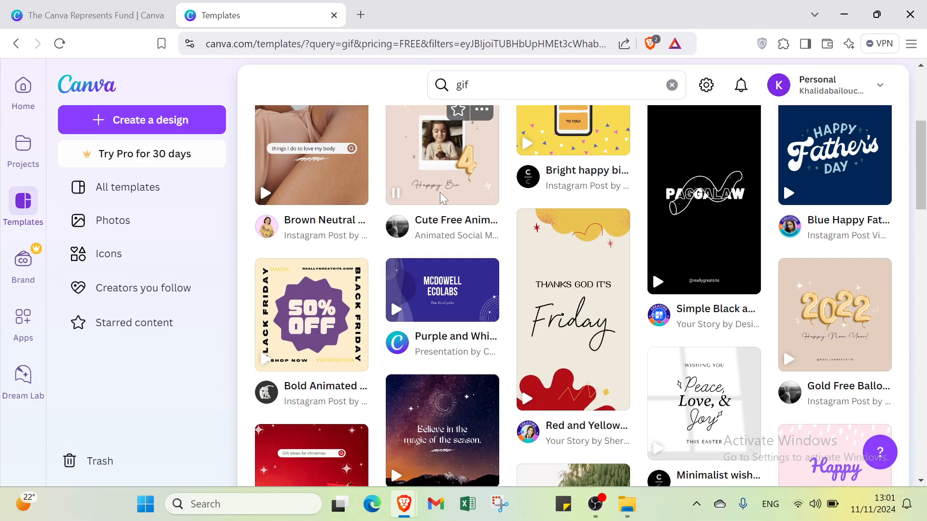
{"action": "left_click", "coordinate": [442, 150]}
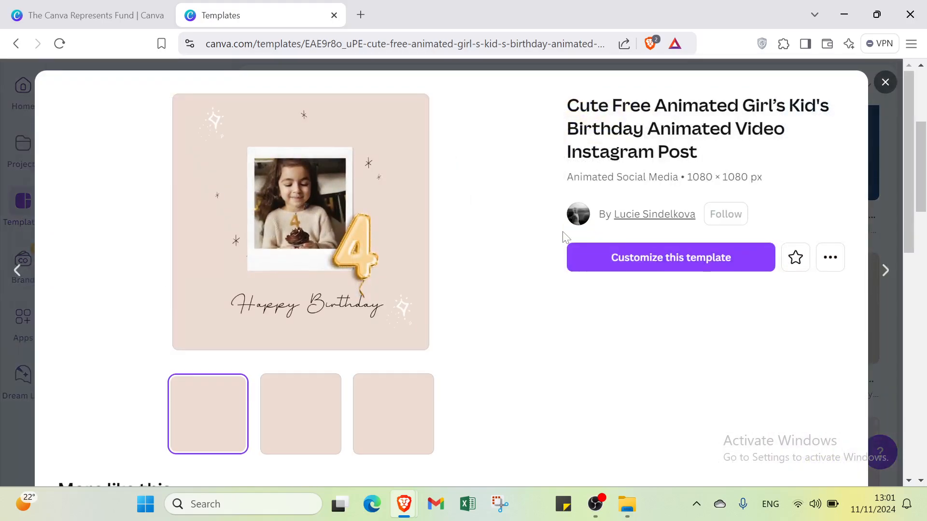
{"action": "left_click", "coordinate": [672, 257]}
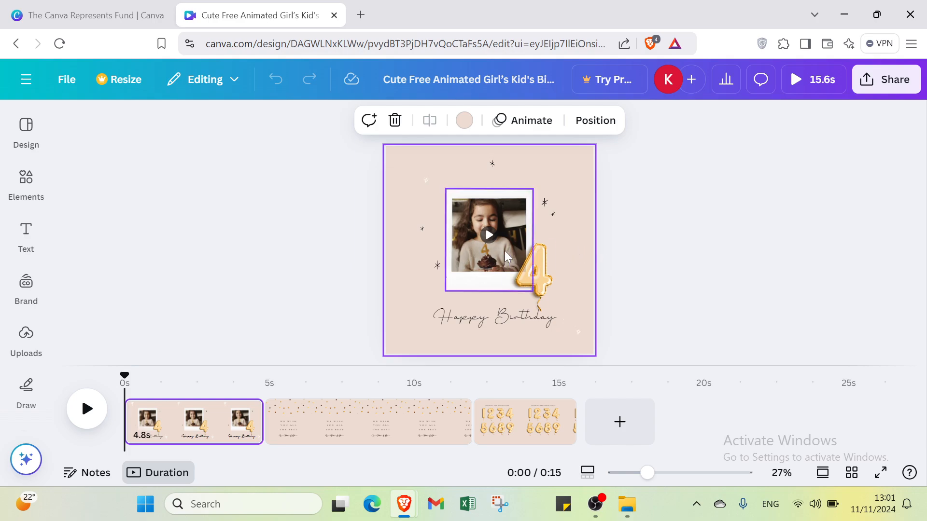
Delete pages 2 and 3, leaving only the photo page, and dismiss the clipboard permission popup.
{"action": "left_click", "coordinate": [369, 422]}
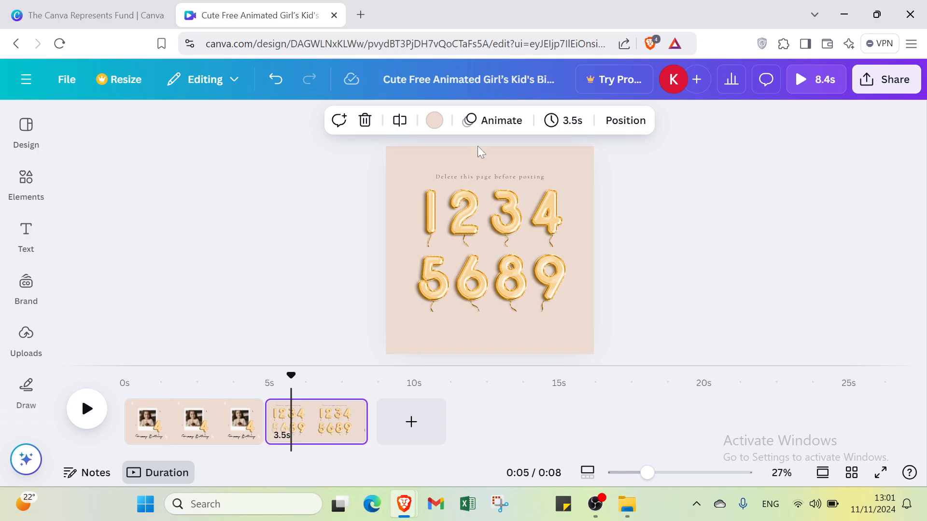
{"action": "left_click", "coordinate": [193, 422]}
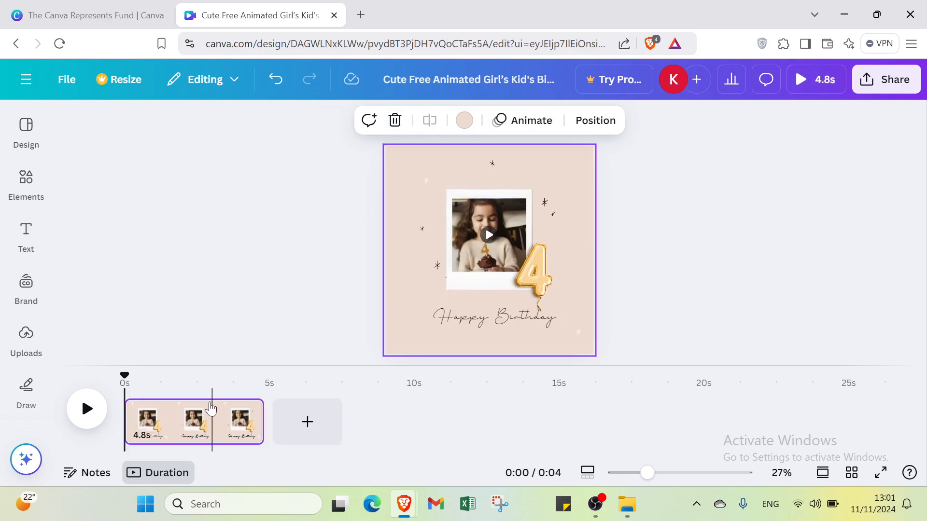
{"action": "mouse_move", "coordinate": [231, 470]}
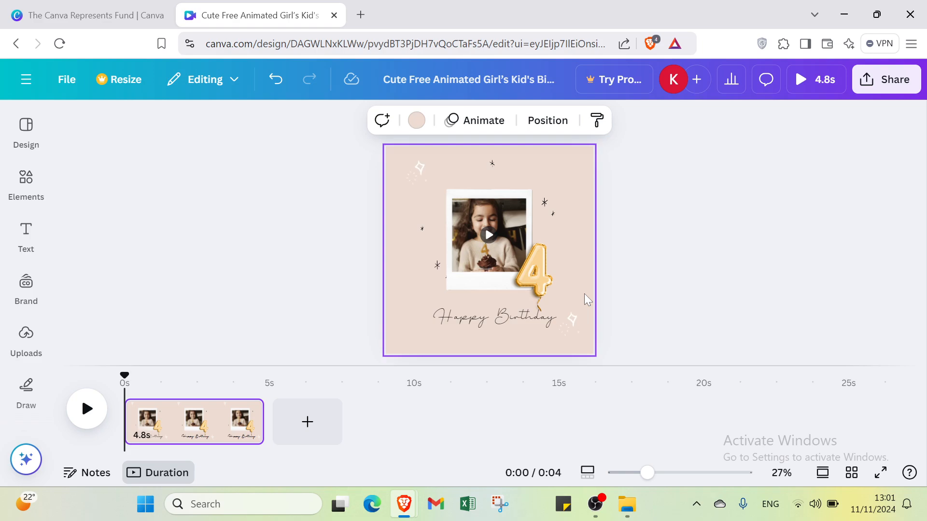
{"action": "right_click", "coordinate": [586, 299]}
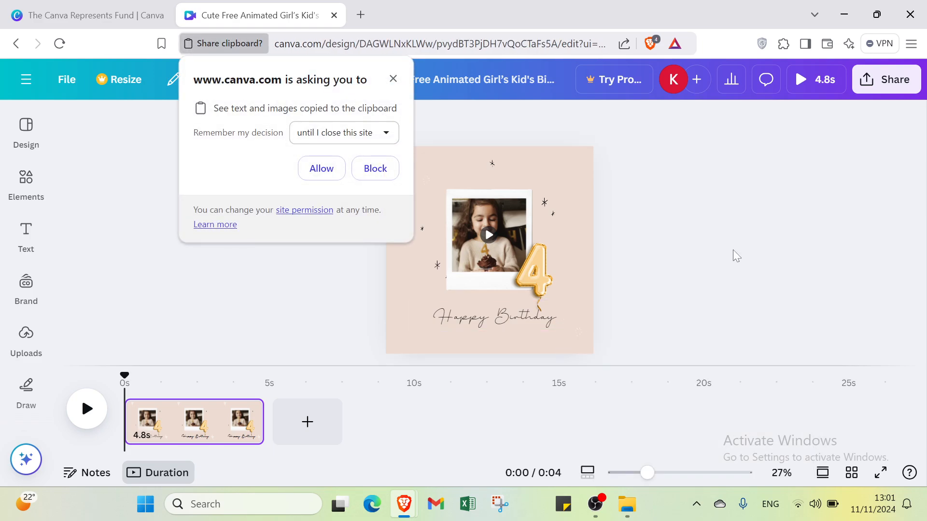
{"action": "mouse_move", "coordinate": [393, 79]}
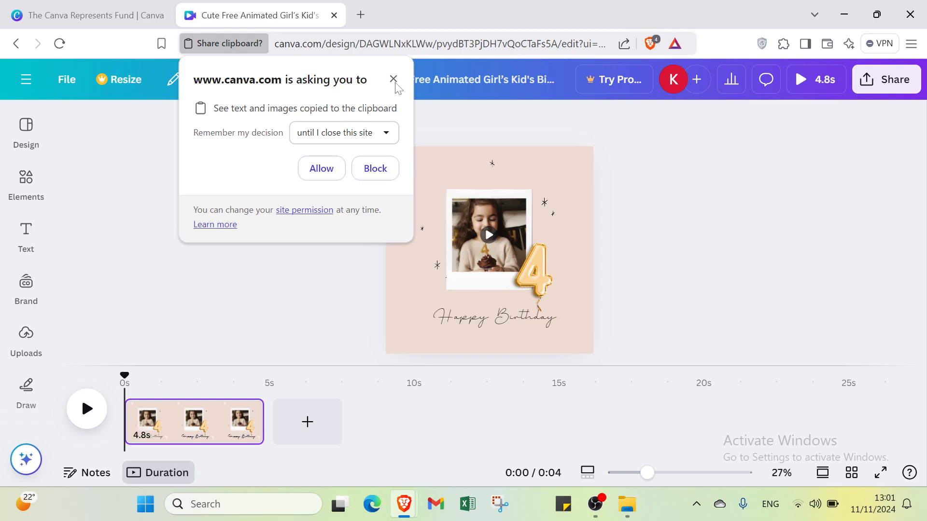
{"action": "left_click", "coordinate": [393, 79]}
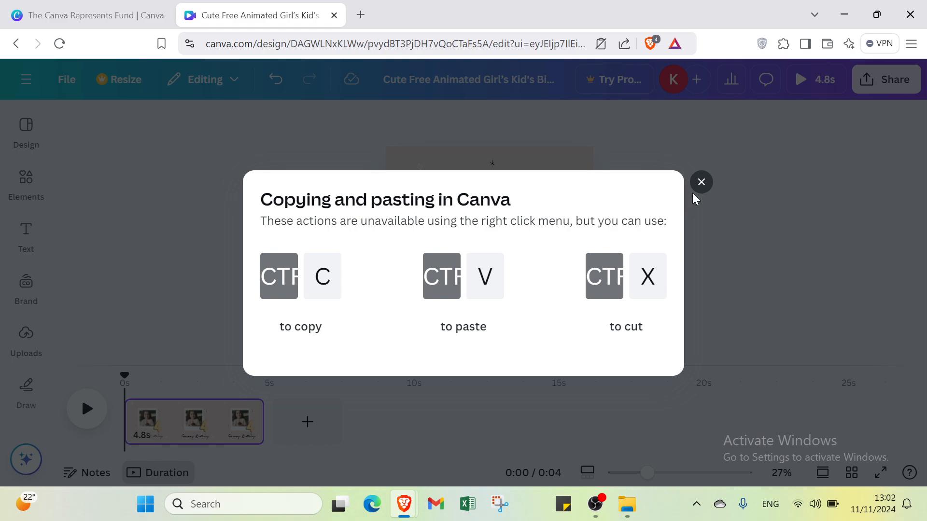
Dismiss the copy/paste tip, search Elements for 'gif', and browse the result categories.
{"action": "left_click", "coordinate": [701, 182]}
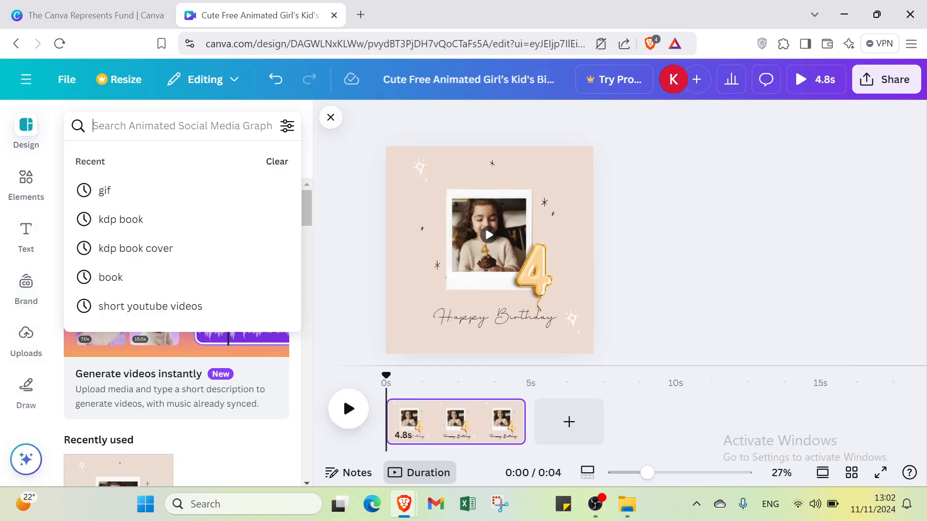
{"action": "type", "text": "gi"}
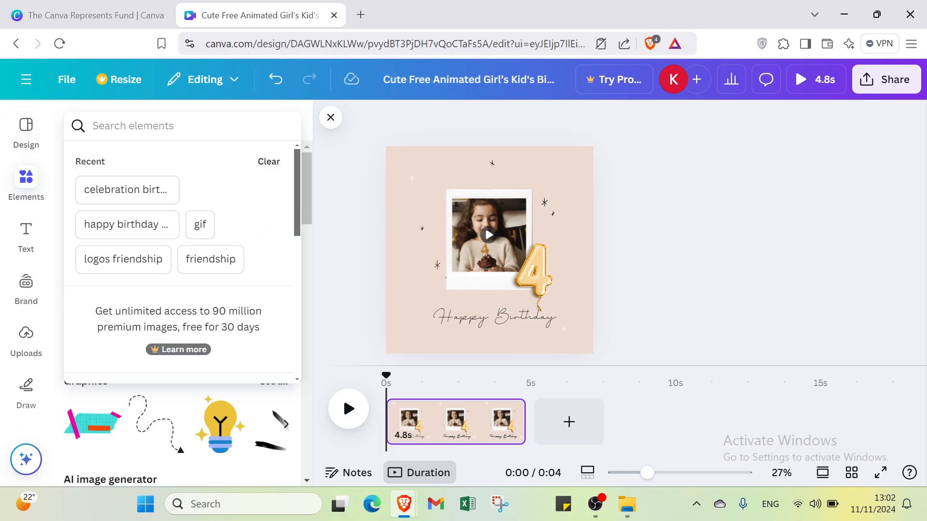
{"action": "type", "text": "gif"}
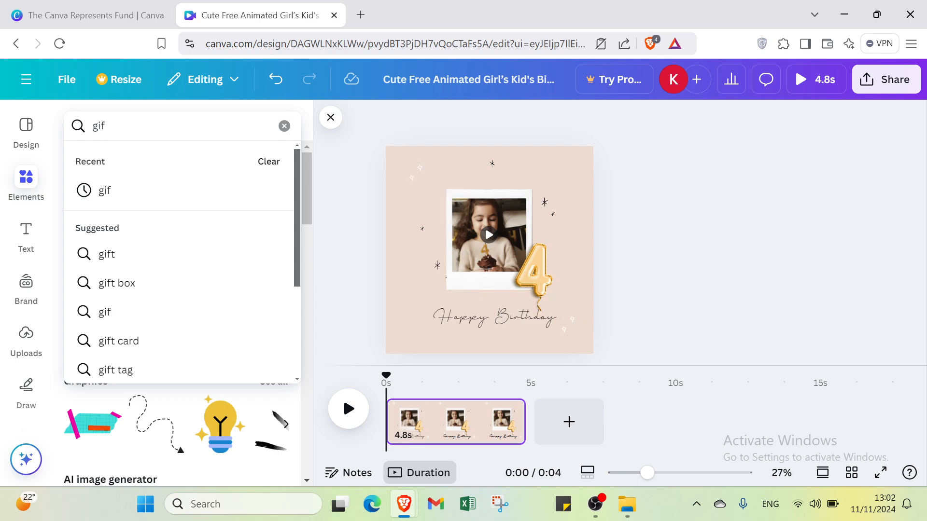
{"action": "key", "text": "Enter"}
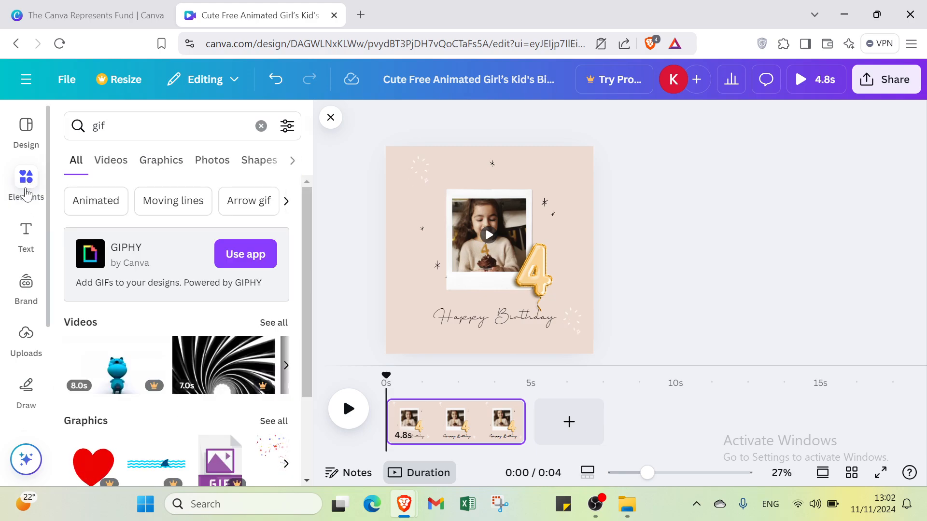
{"action": "left_click", "coordinate": [261, 125]}
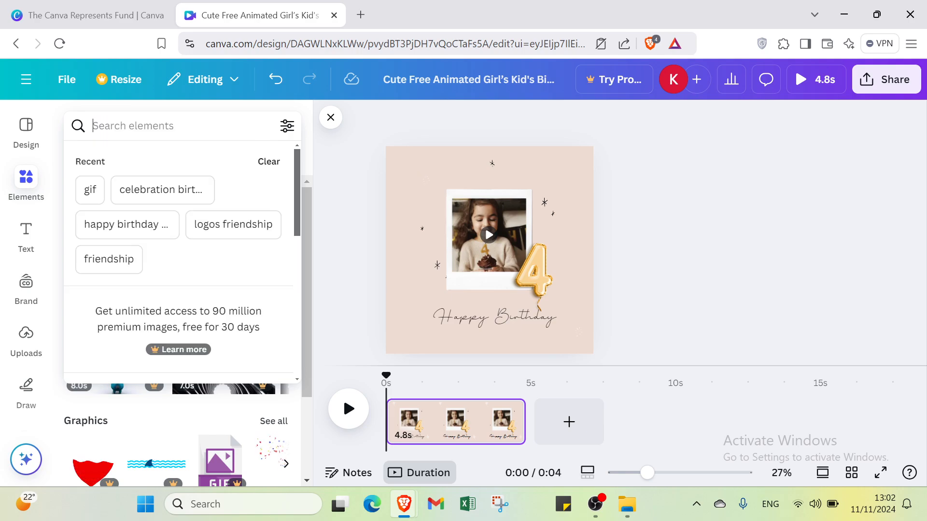
{"action": "mouse_move", "coordinate": [330, 117]}
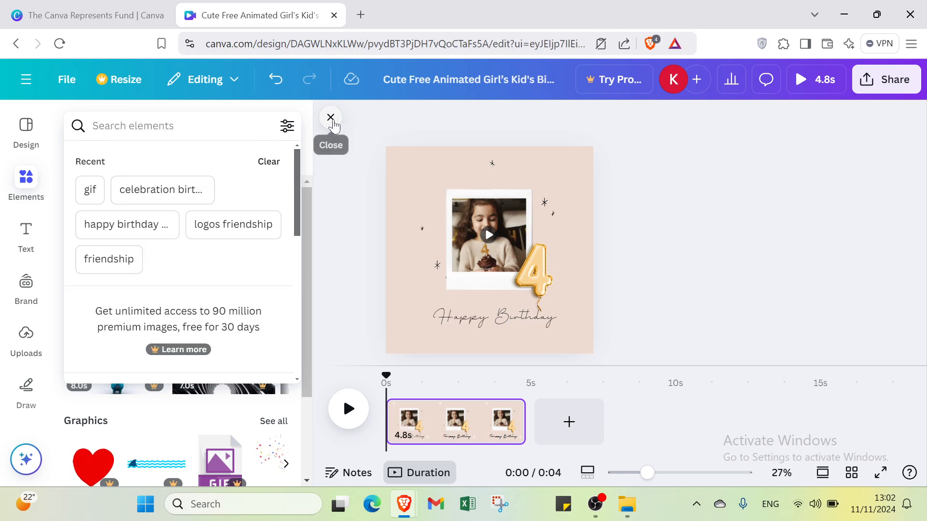
{"action": "left_click", "coordinate": [89, 190]}
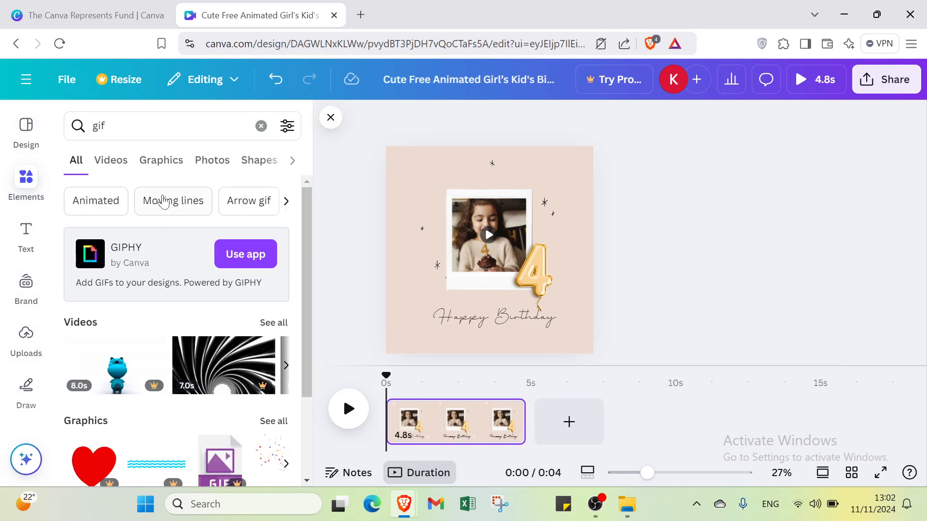
{"action": "scroll", "scroll_direction": "down", "scroll_amount": 3}
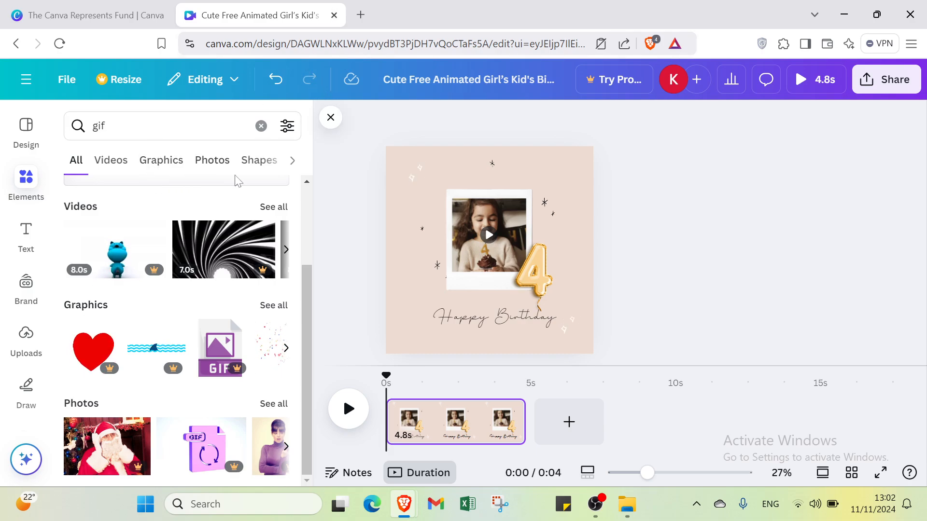
{"action": "left_click", "coordinate": [291, 160]}
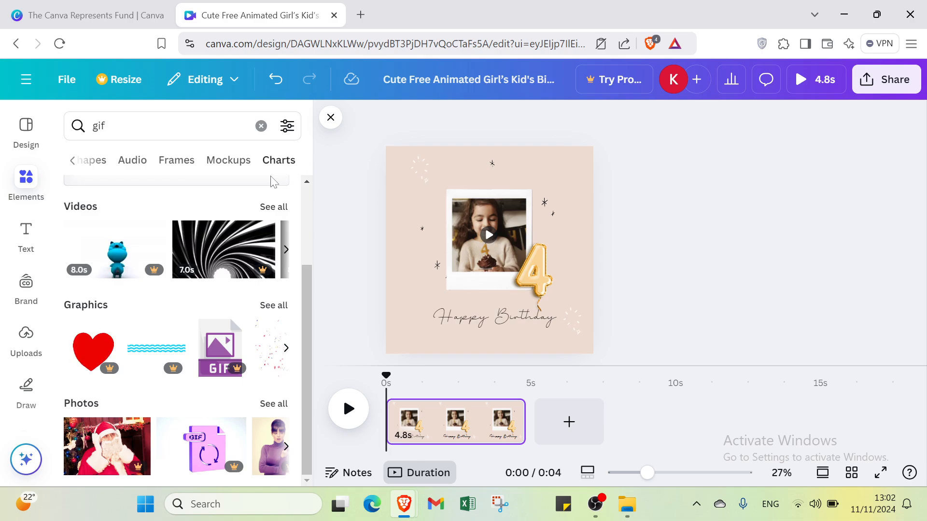
{"action": "mouse_move", "coordinate": [22, 191]}
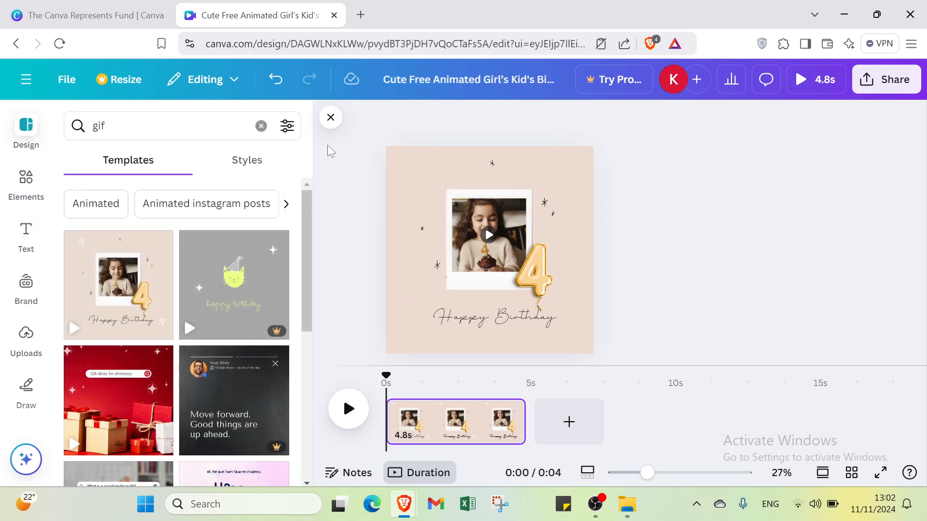
Close the side panel and delete the photo, balloon, stars and Happy Birthday text.
{"action": "left_click", "coordinate": [330, 117]}
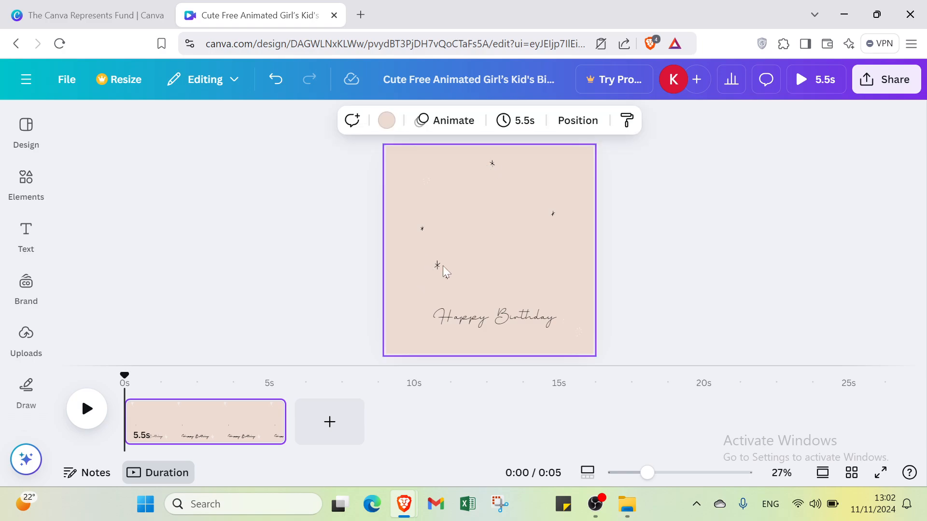
{"action": "left_click", "coordinate": [437, 265]}
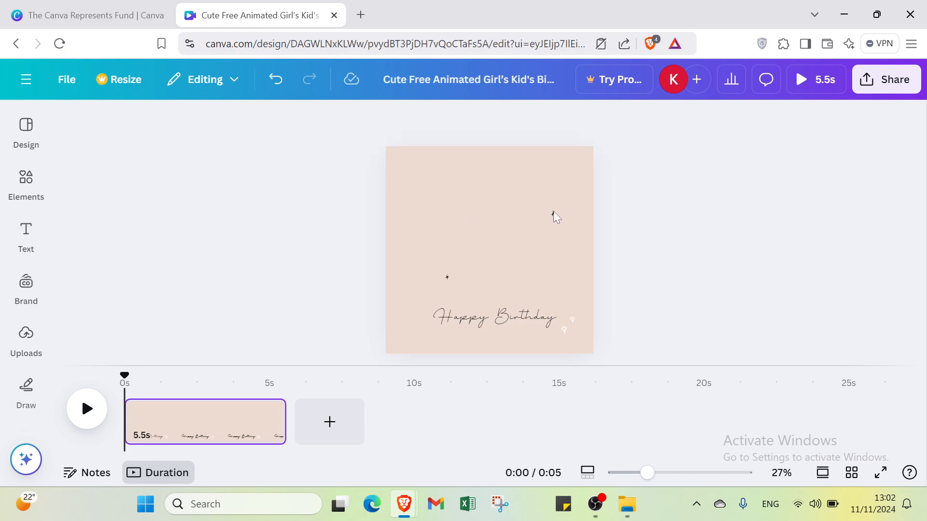
{"action": "mouse_move", "coordinate": [449, 281]}
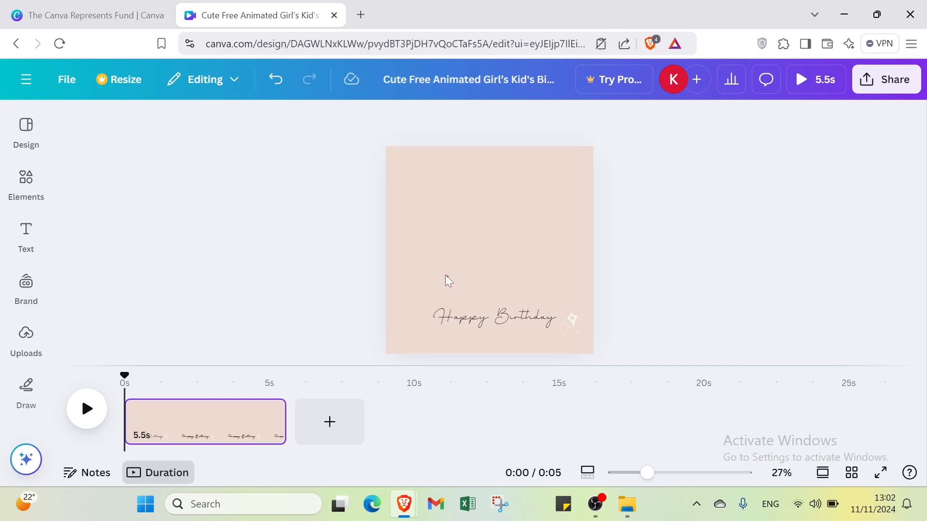
{"action": "left_click", "coordinate": [448, 281]}
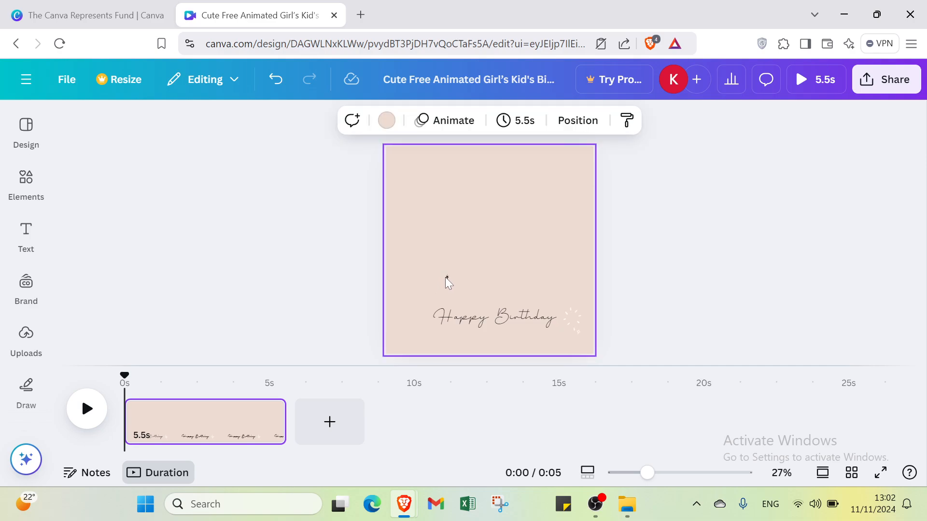
{"action": "left_click", "coordinate": [496, 317]}
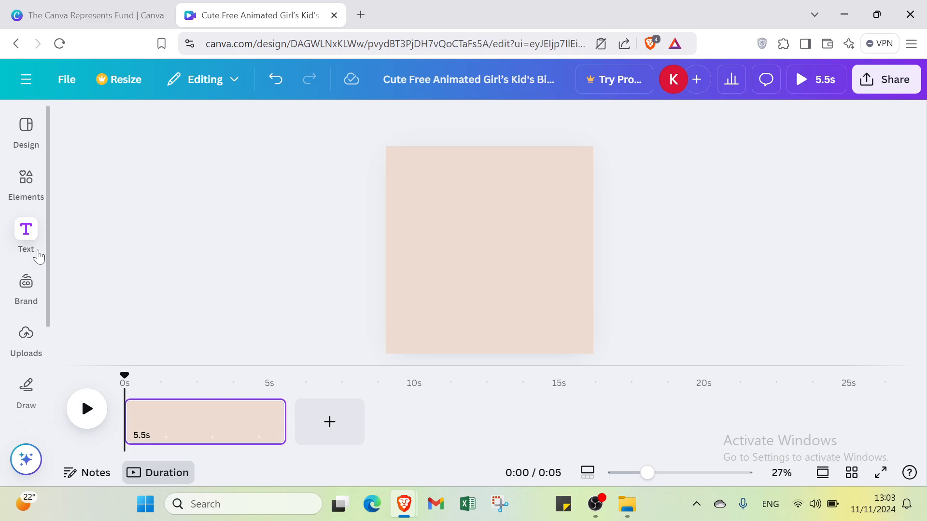
Replace the element search with 'birthday' and browse its Videos results.
{"action": "left_click", "coordinate": [25, 177]}
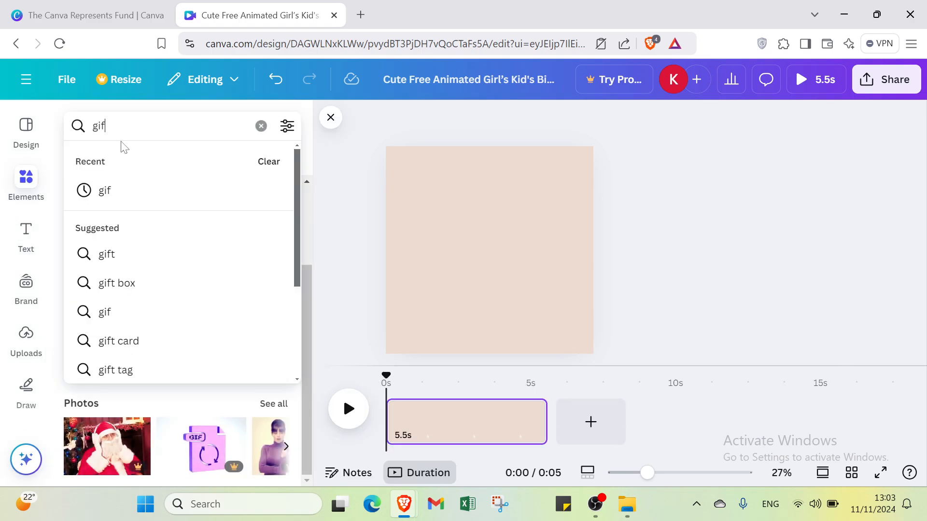
{"action": "key", "text": "Backspace"}
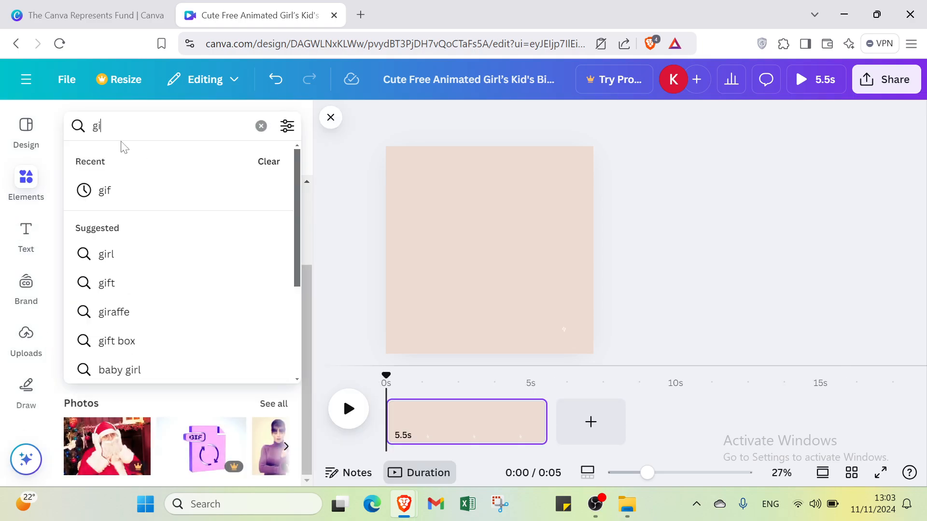
{"action": "type", "text": "birthday"}
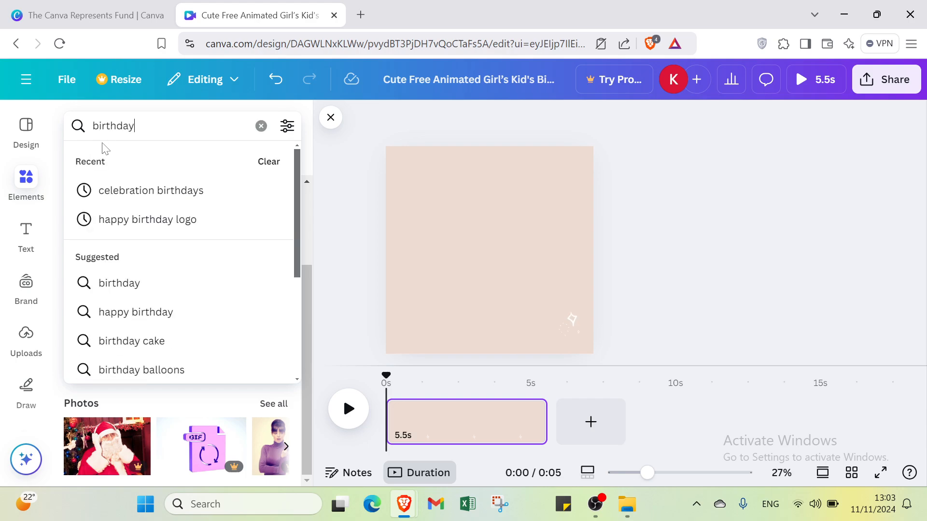
{"action": "key", "text": "Enter"}
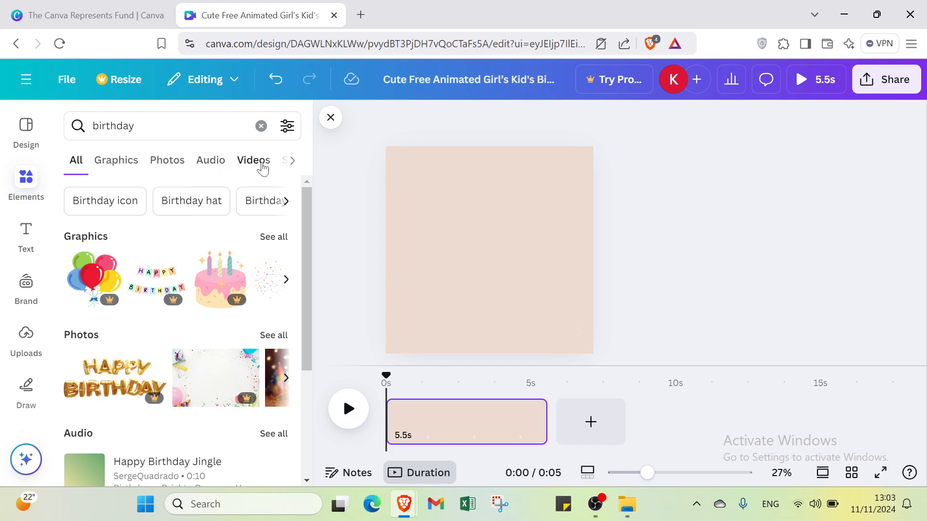
{"action": "left_click", "coordinate": [254, 160]}
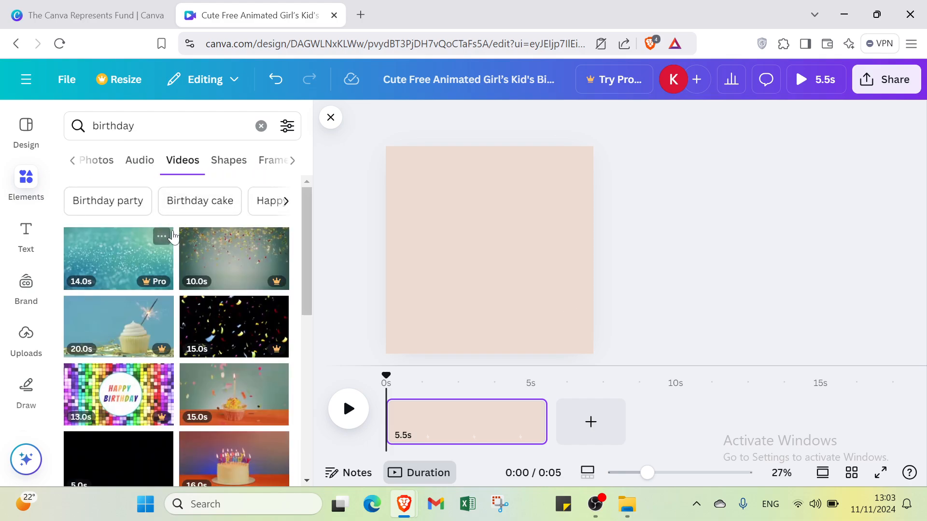
{"action": "scroll", "scroll_direction": "down", "scroll_amount": 3}
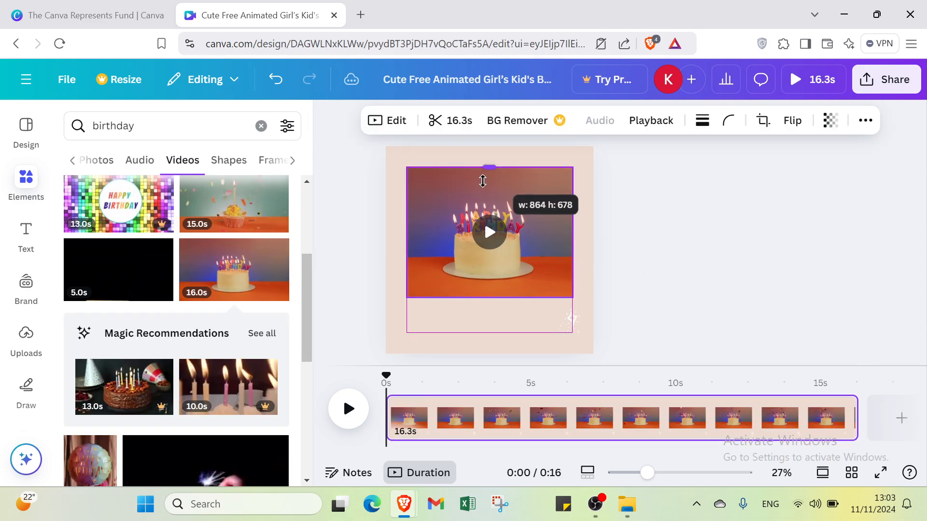
Stretch the cake video to cover the page, trim it to 7.0 seconds, then open crop.
{"action": "left_click_drag", "start_coordinate": [489, 317], "coordinate": [489, 344]}
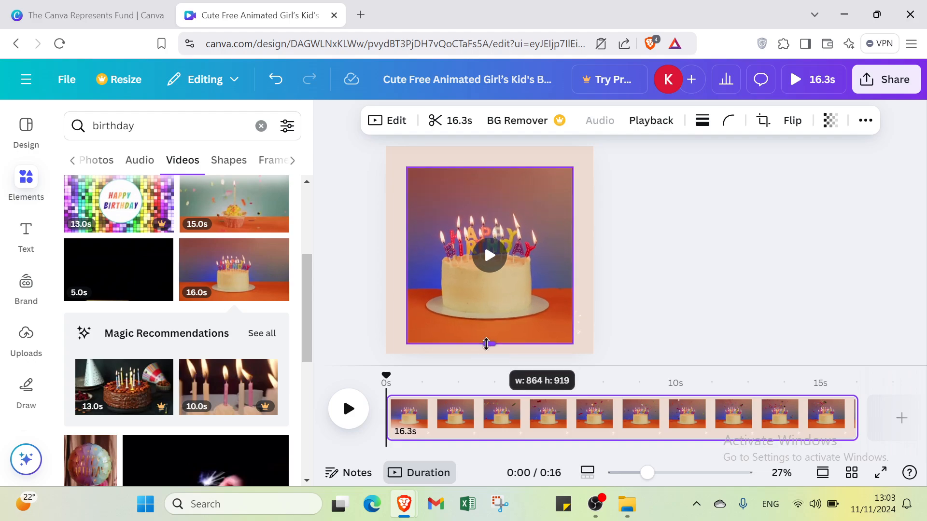
{"action": "left_click", "coordinate": [489, 254]}
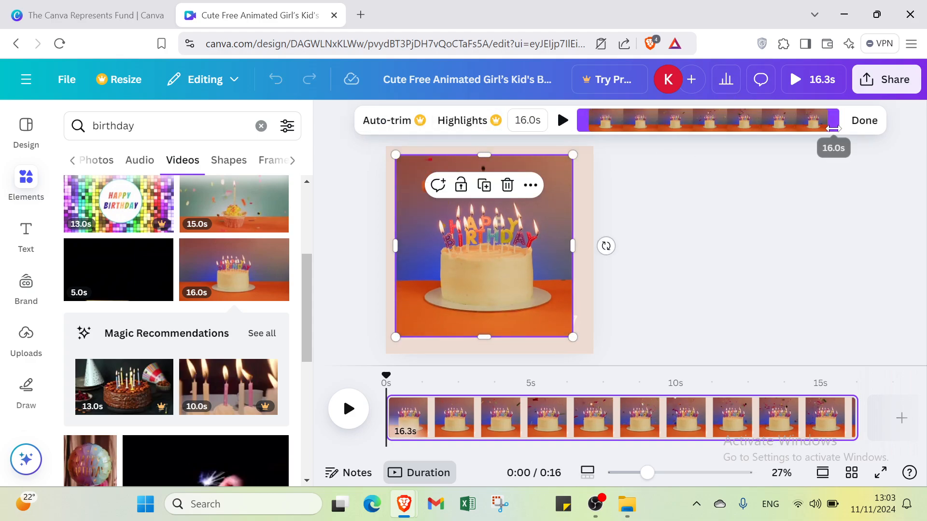
{"action": "left_click_drag", "start_coordinate": [832, 120], "coordinate": [716, 120]}
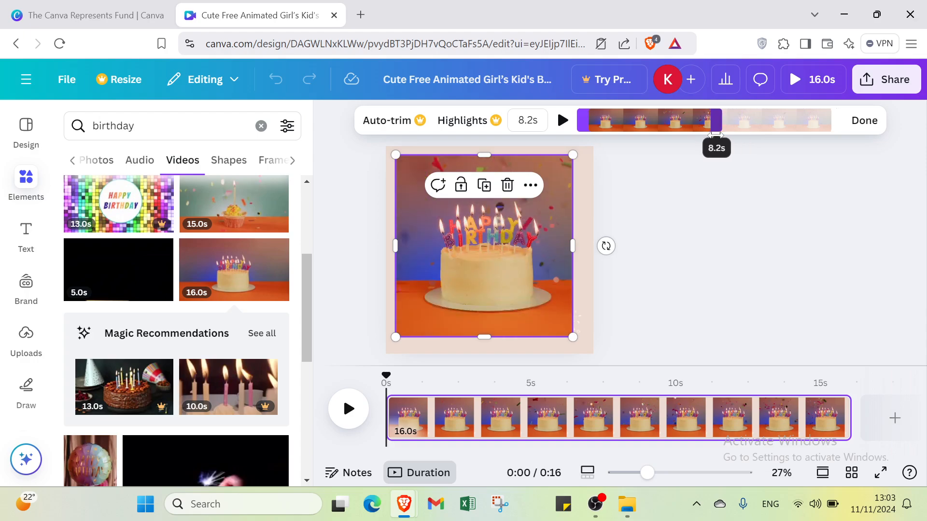
{"action": "left_click_drag", "start_coordinate": [716, 120], "coordinate": [840, 120]}
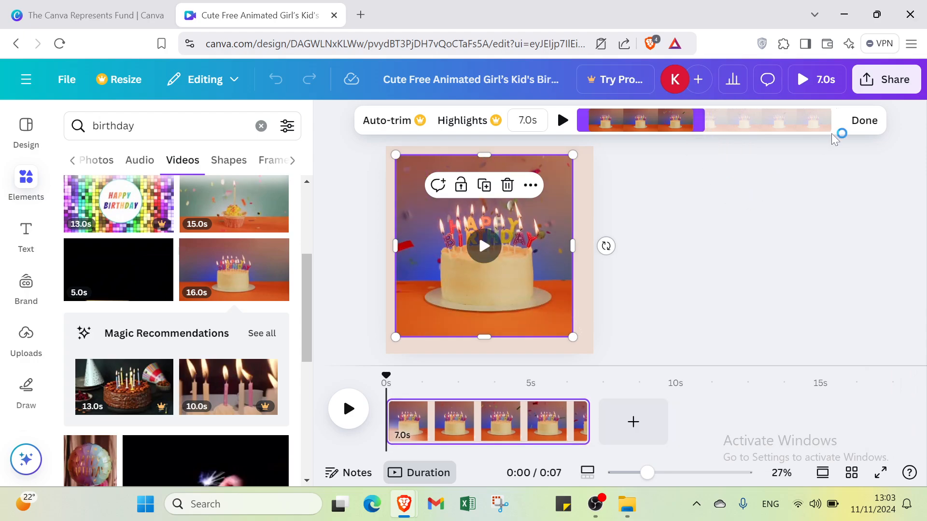
{"action": "left_click", "coordinate": [864, 120]}
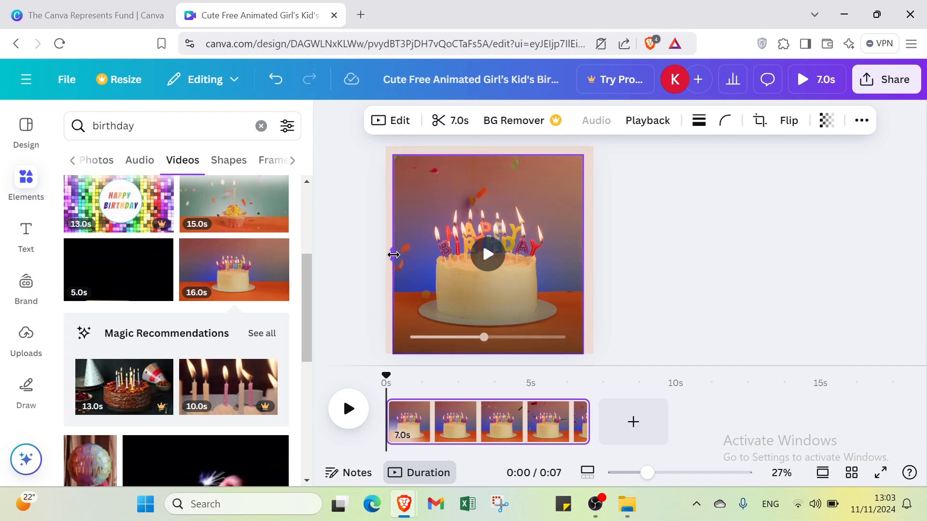
{"action": "left_click", "coordinate": [488, 254]}
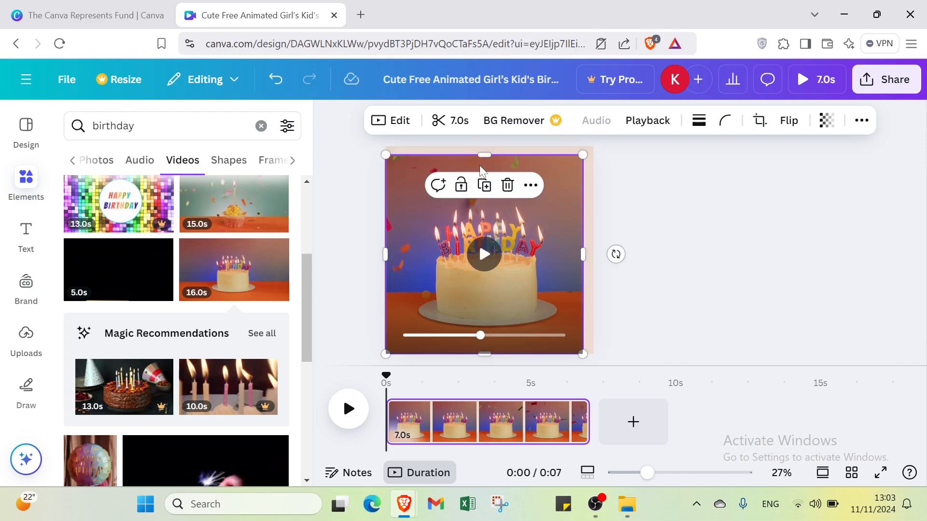
{"action": "left_click", "coordinate": [760, 121]}
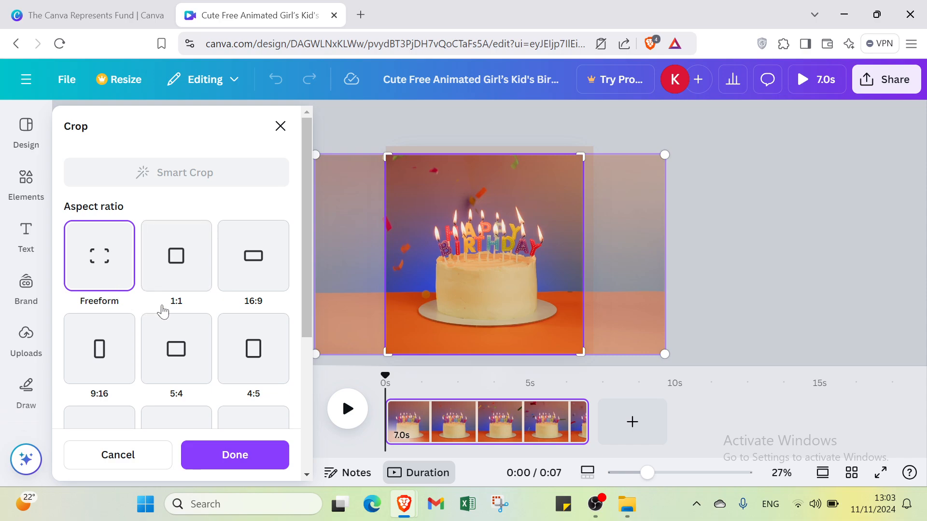
Try rotating the cropped cake video, return rotation to 0, and deselect it.
{"action": "scroll", "scroll_direction": "down", "scroll_amount": 3}
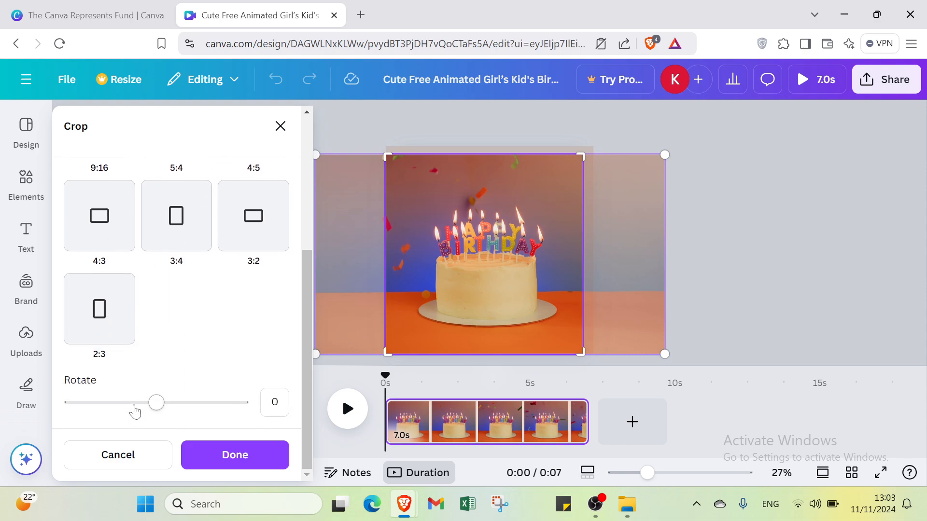
{"action": "left_click_drag", "start_coordinate": [155, 402], "coordinate": [134, 402]}
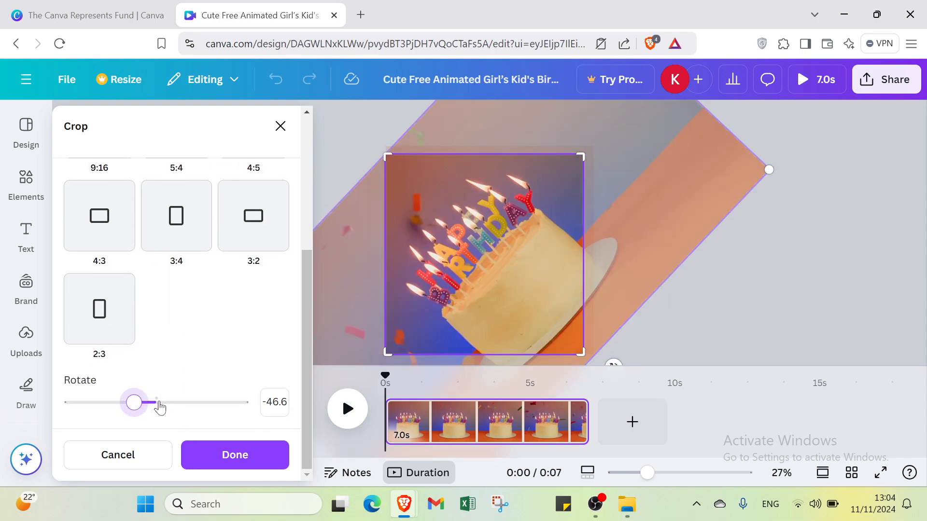
{"action": "left_click_drag", "start_coordinate": [135, 402], "coordinate": [157, 402]}
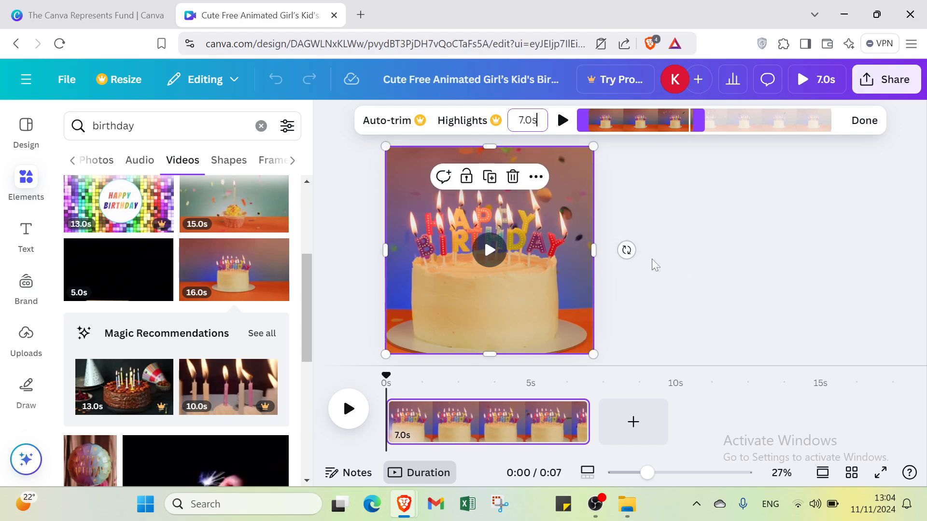
{"action": "left_click", "coordinate": [363, 368]}
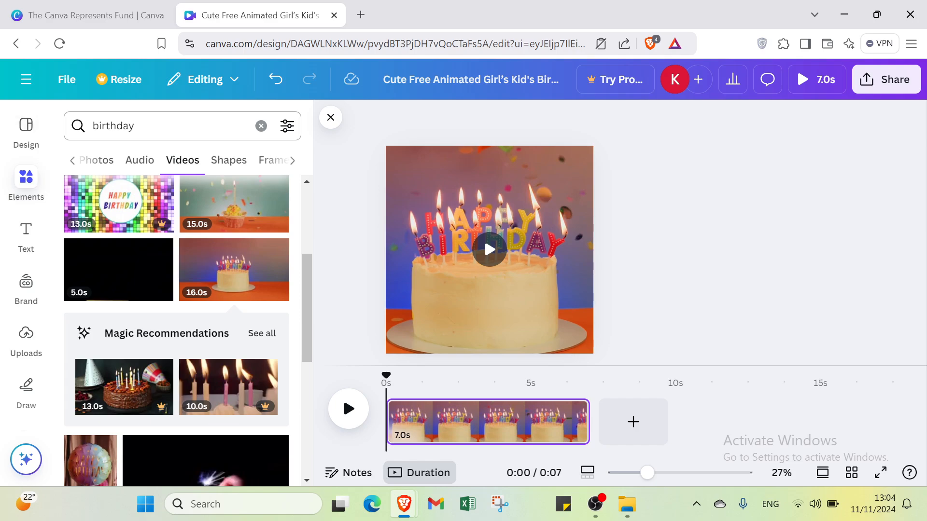
Filter birthday results to Graphics and place the party-popper sticker at the cake's lower left.
{"action": "left_click", "coordinate": [166, 160]}
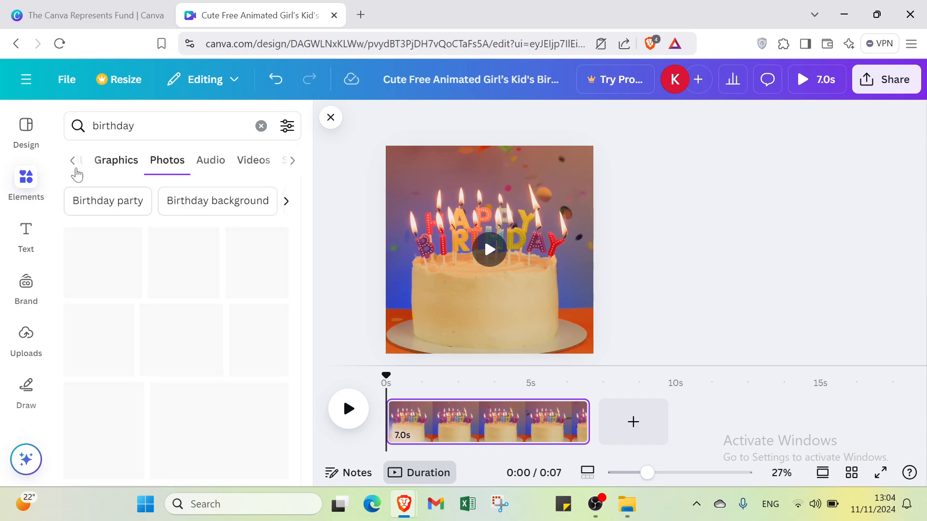
{"action": "left_click", "coordinate": [75, 160]}
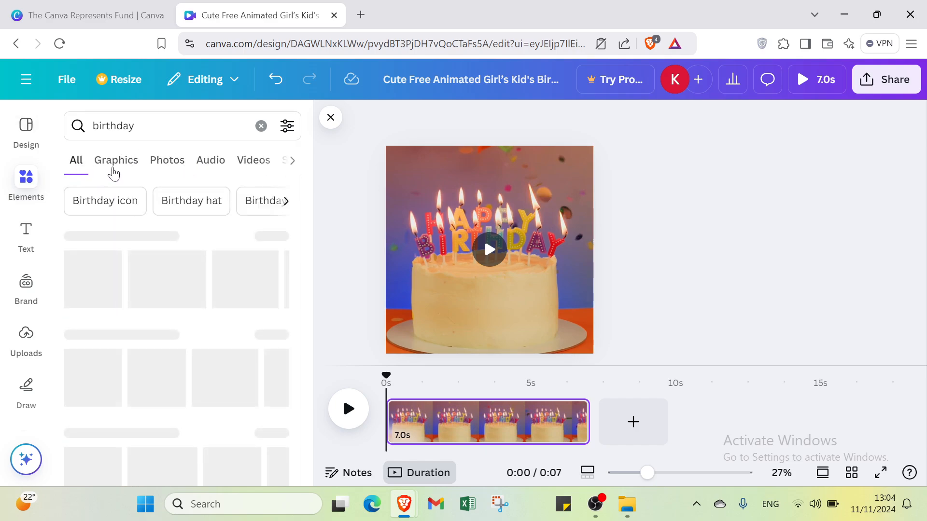
{"action": "left_click", "coordinate": [116, 160]}
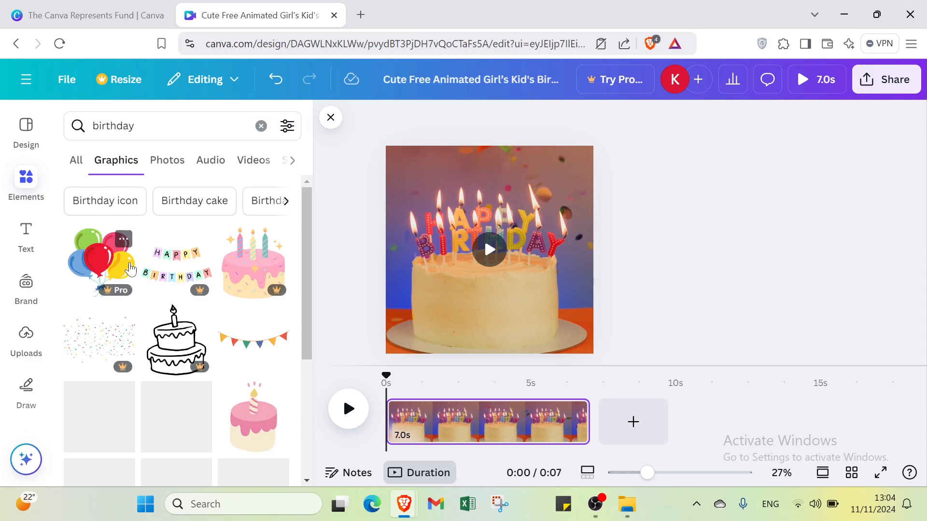
{"action": "scroll", "scroll_direction": "down", "scroll_amount": 3}
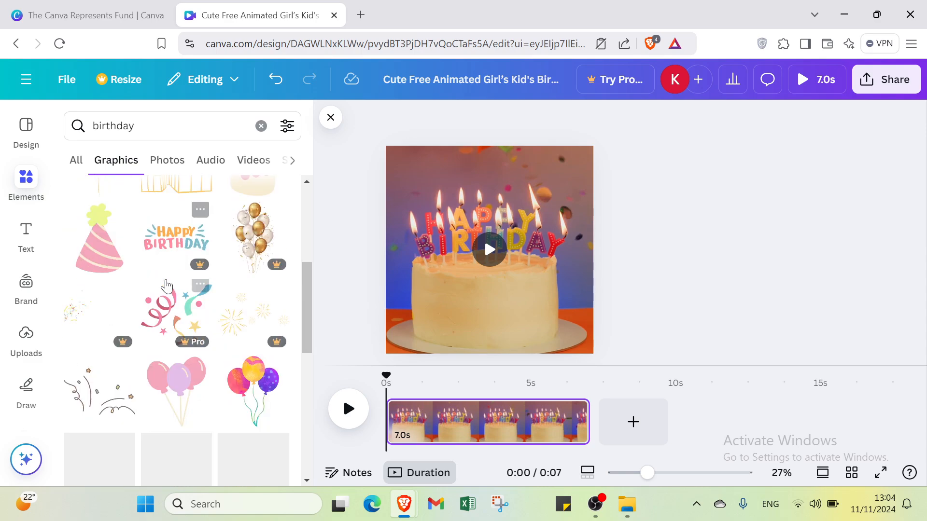
{"action": "scroll", "scroll_direction": "down", "scroll_amount": 3}
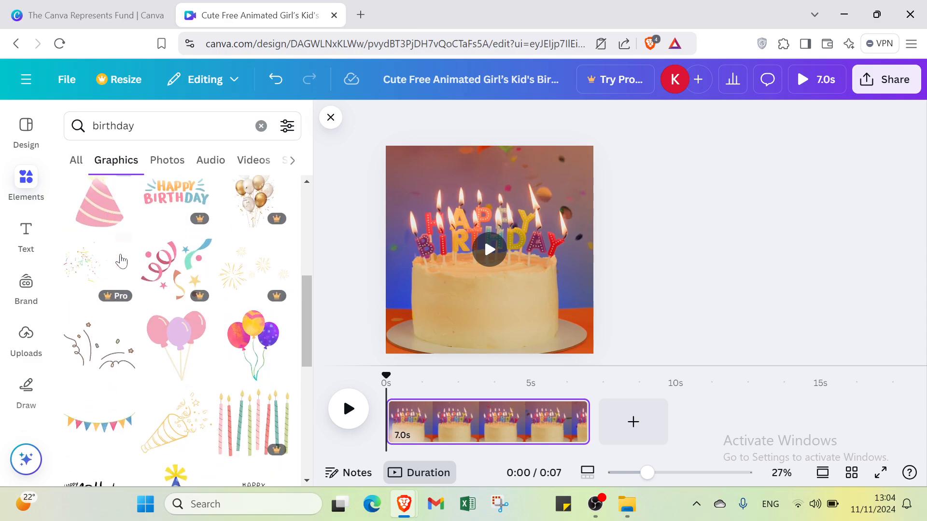
{"action": "scroll", "scroll_direction": "down", "scroll_amount": 3}
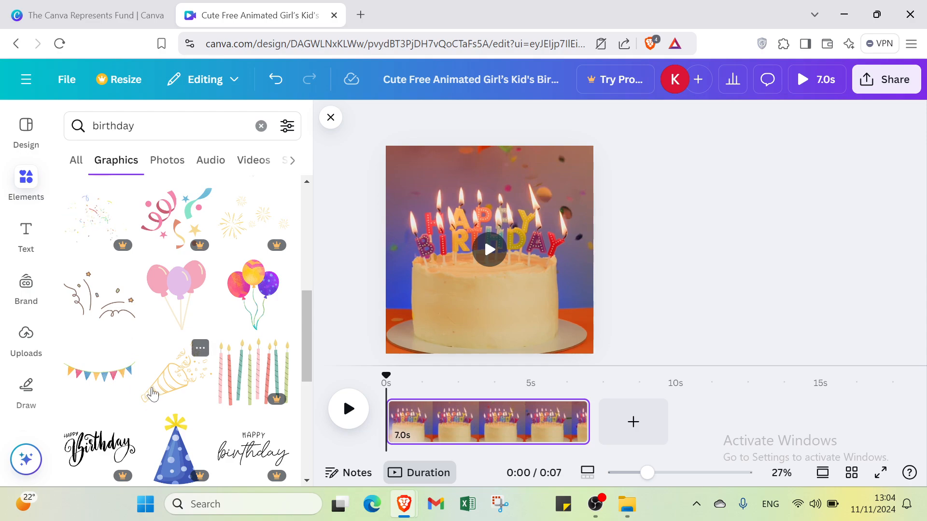
{"action": "mouse_move", "coordinate": [160, 383]}
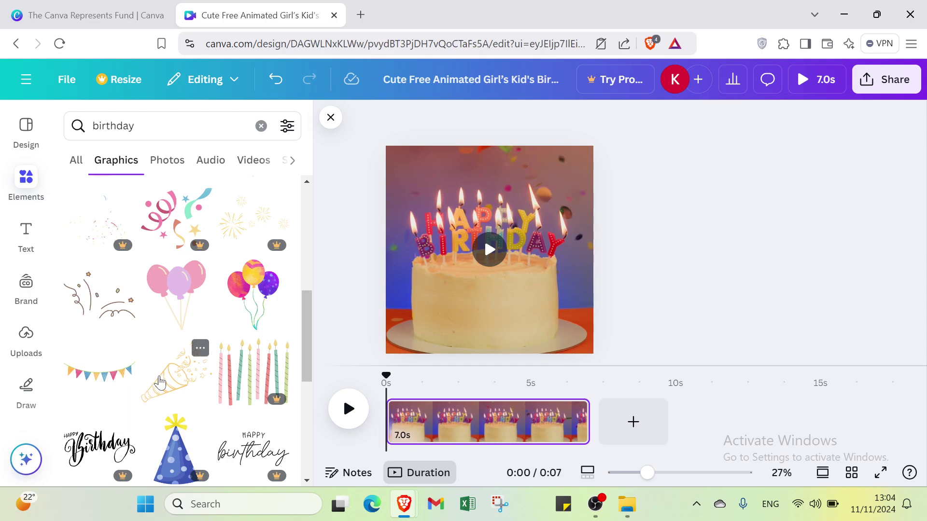
{"action": "left_click", "coordinate": [168, 379]}
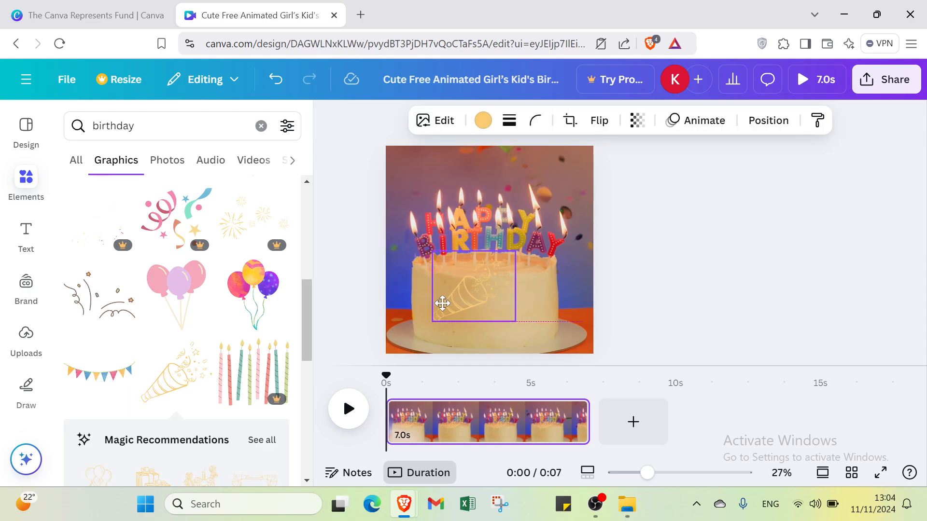
{"action": "left_click_drag", "start_coordinate": [442, 303], "coordinate": [395, 327]}
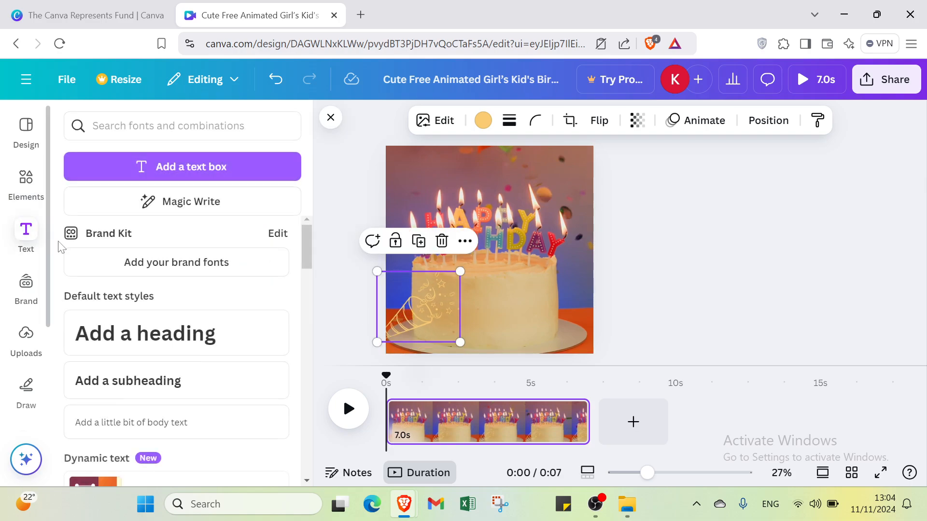
{"action": "mouse_move", "coordinate": [244, 166]}
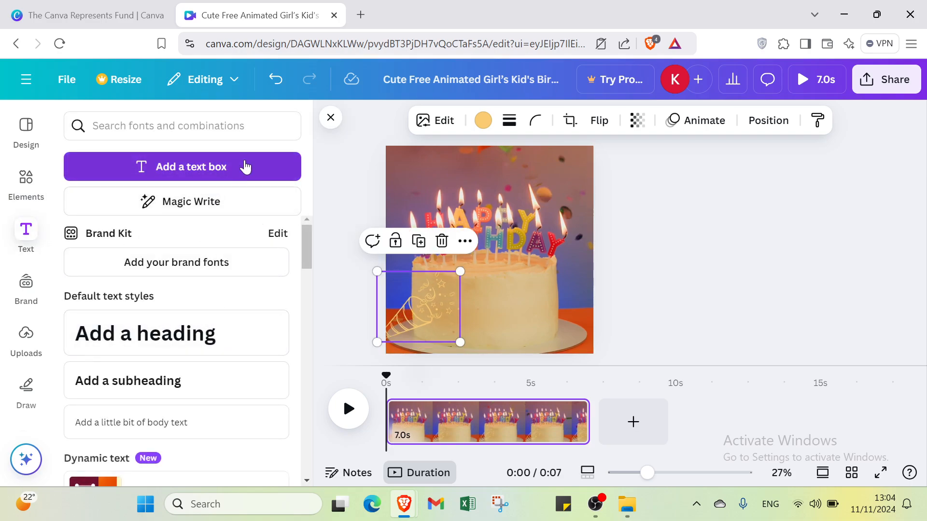
{"action": "mouse_move", "coordinate": [26, 283]}
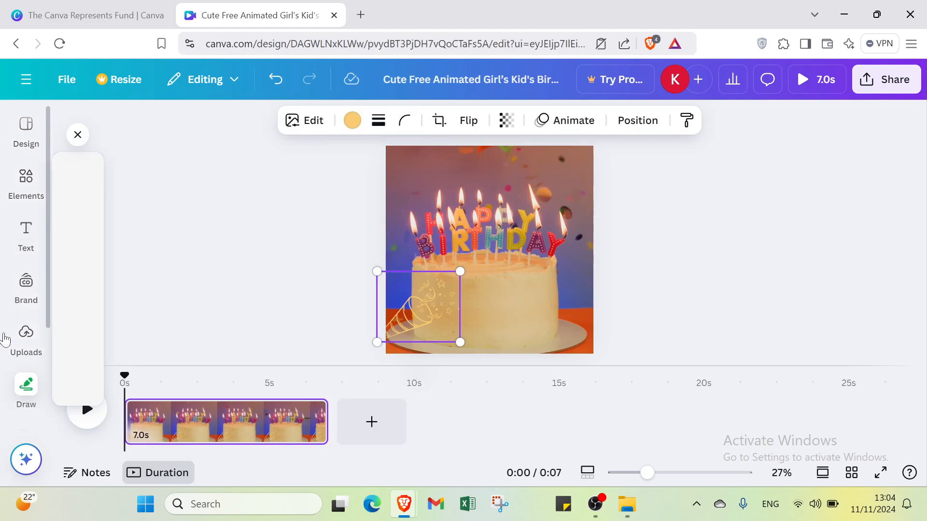
Start Record yourself from Uploads and allow the browser camera permission.
{"action": "left_click", "coordinate": [26, 337]}
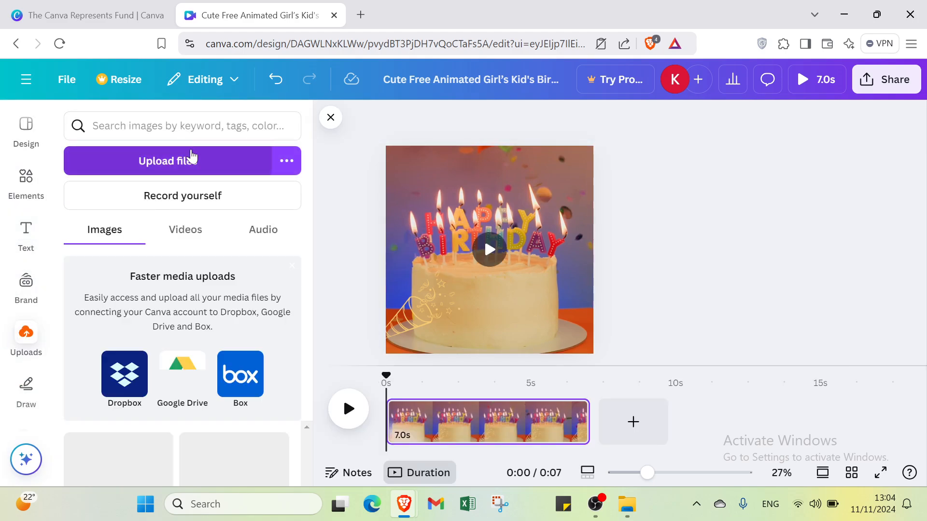
{"action": "left_click", "coordinate": [167, 160]}
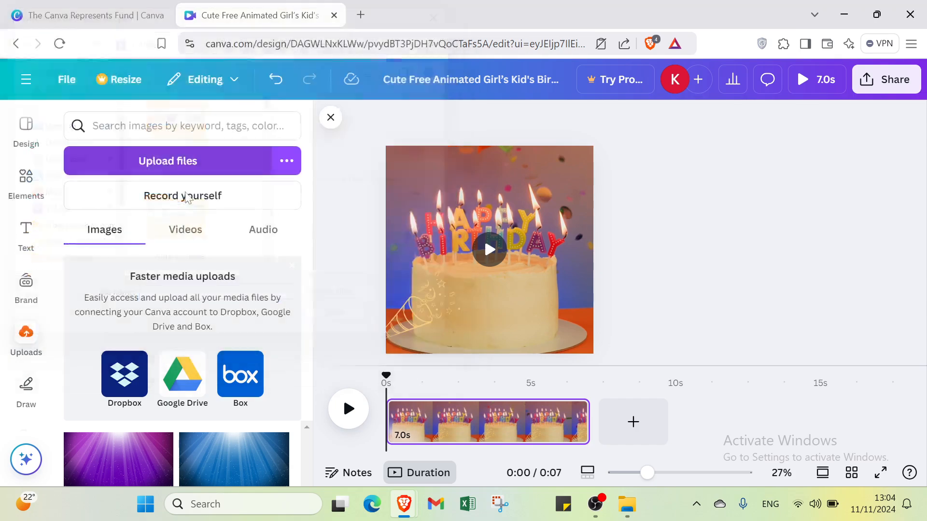
{"action": "left_click", "coordinate": [182, 195]}
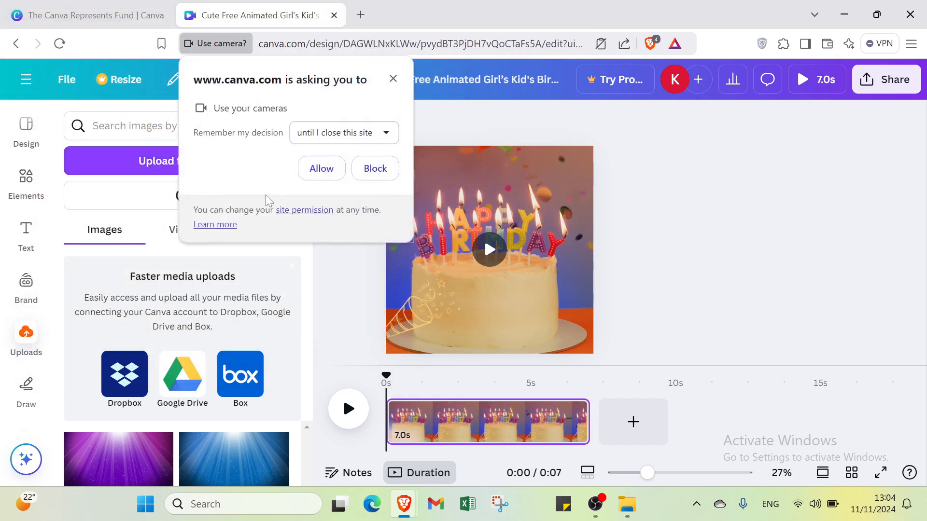
{"action": "left_click", "coordinate": [321, 169]}
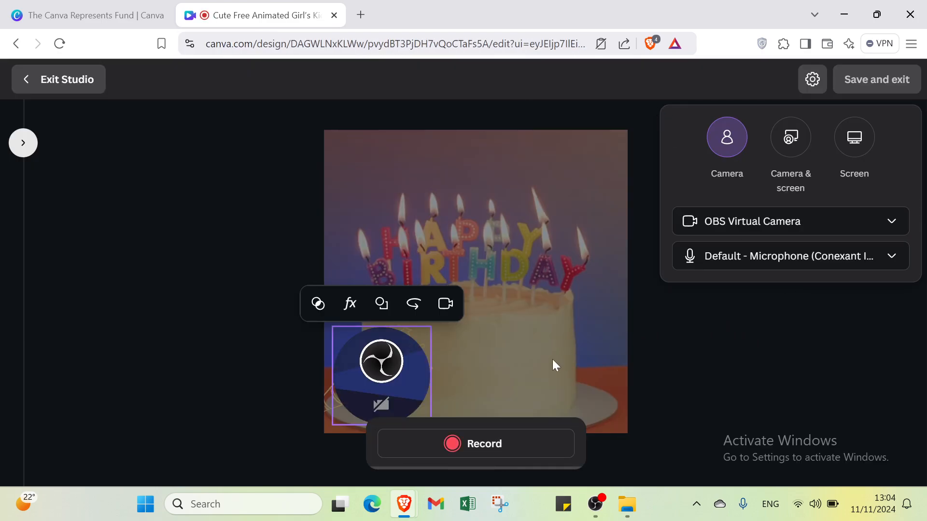
Start a recording, exit the studio without saving, and close the full-screen preview.
{"action": "left_click", "coordinate": [476, 444]}
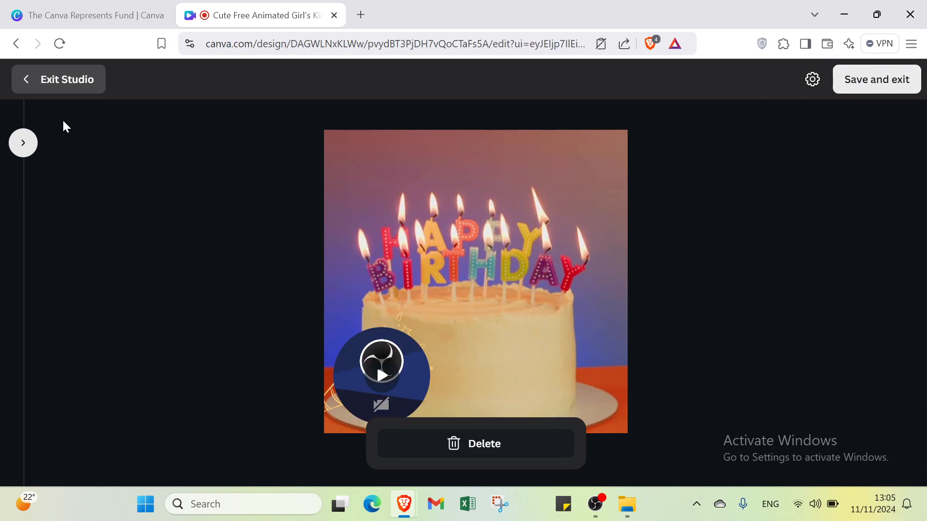
{"action": "mouse_move", "coordinate": [79, 87]}
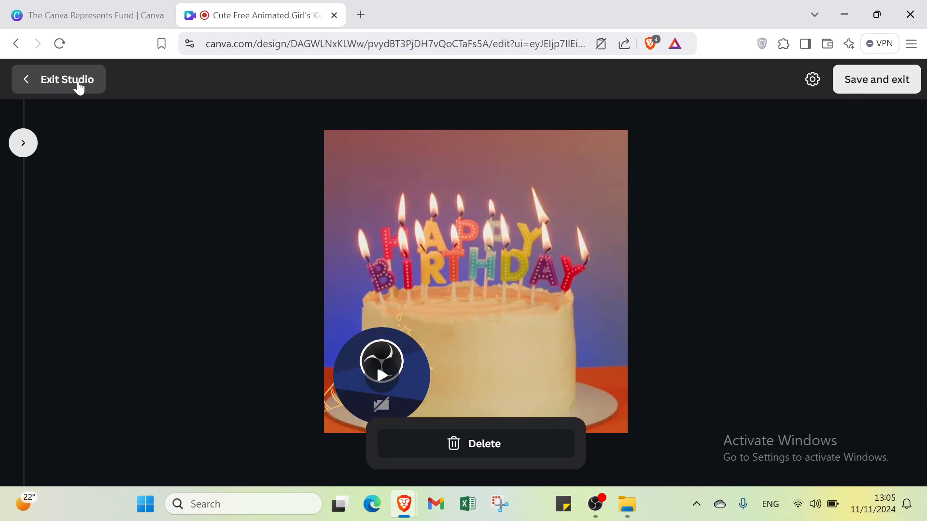
{"action": "left_click", "coordinate": [58, 79]}
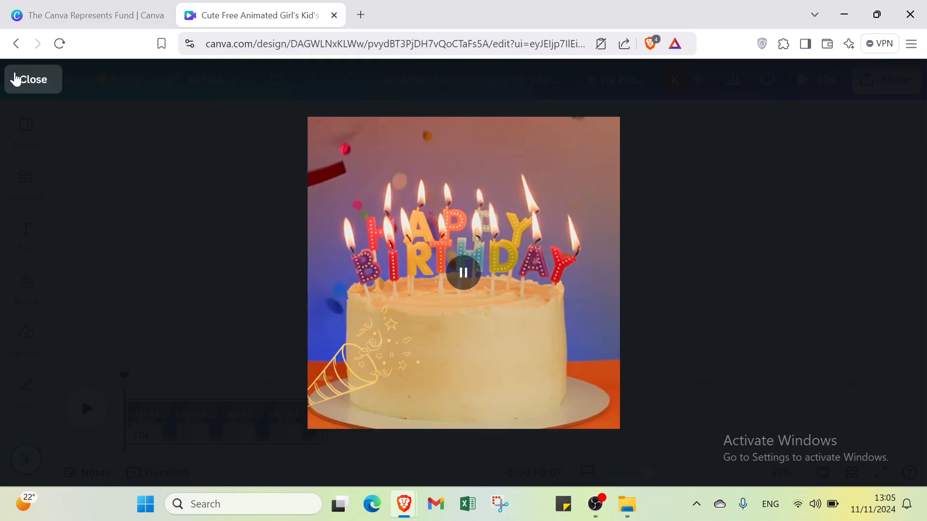
{"action": "left_click", "coordinate": [29, 79]}
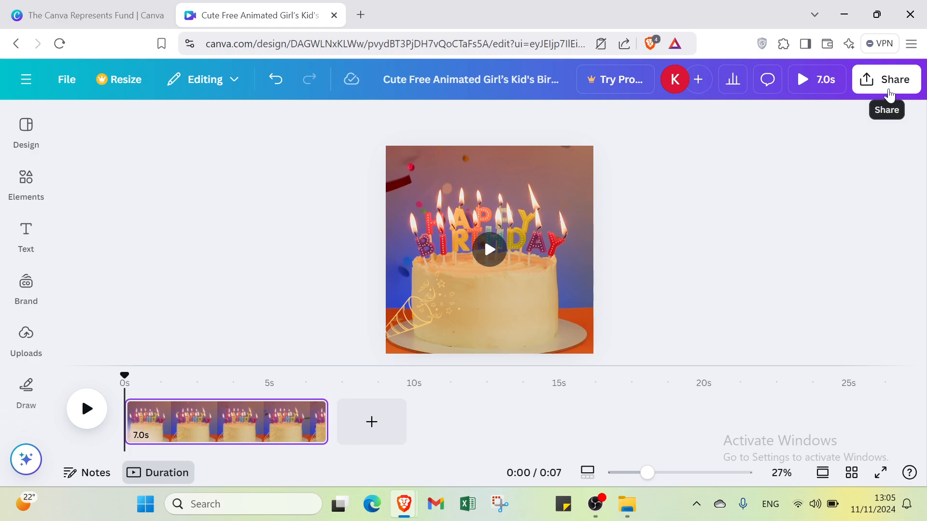
Open Share and view People with access, then go back to the overview.
{"action": "left_click", "coordinate": [887, 79]}
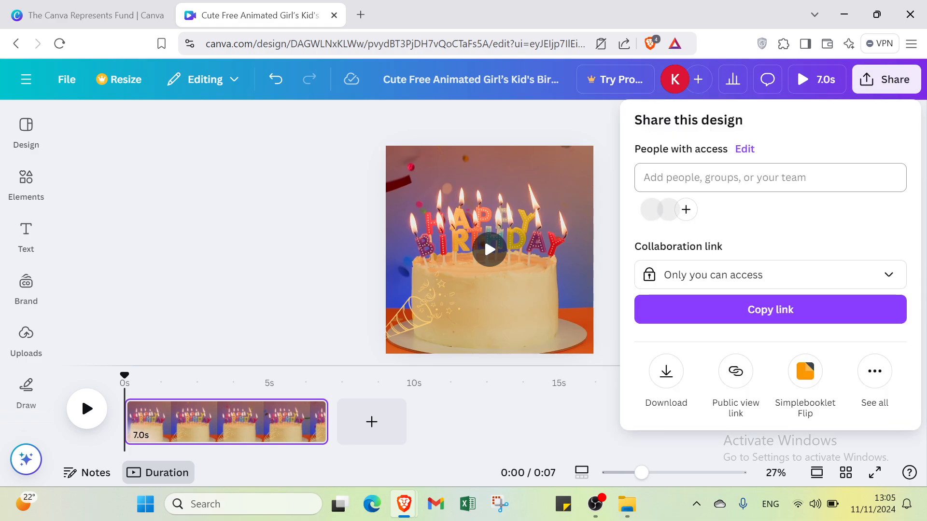
{"action": "left_click", "coordinate": [745, 148]}
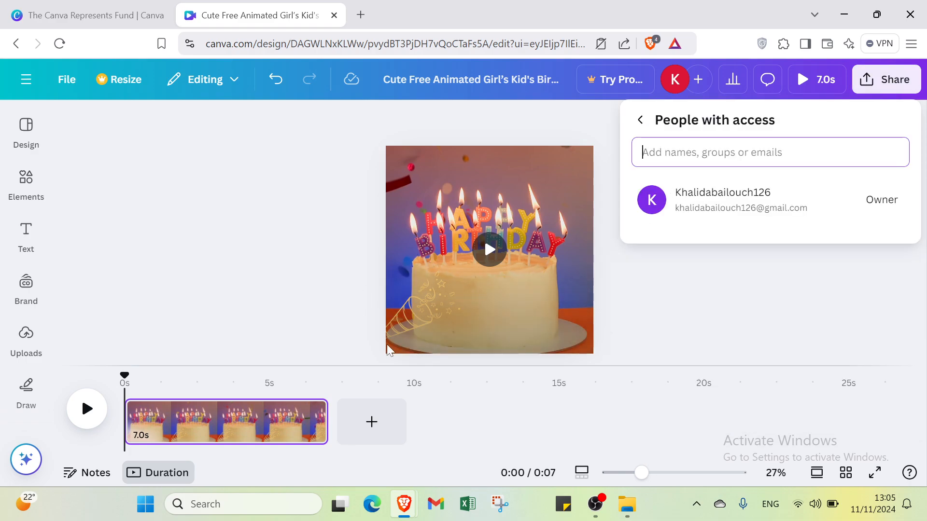
{"action": "left_click", "coordinate": [643, 120]}
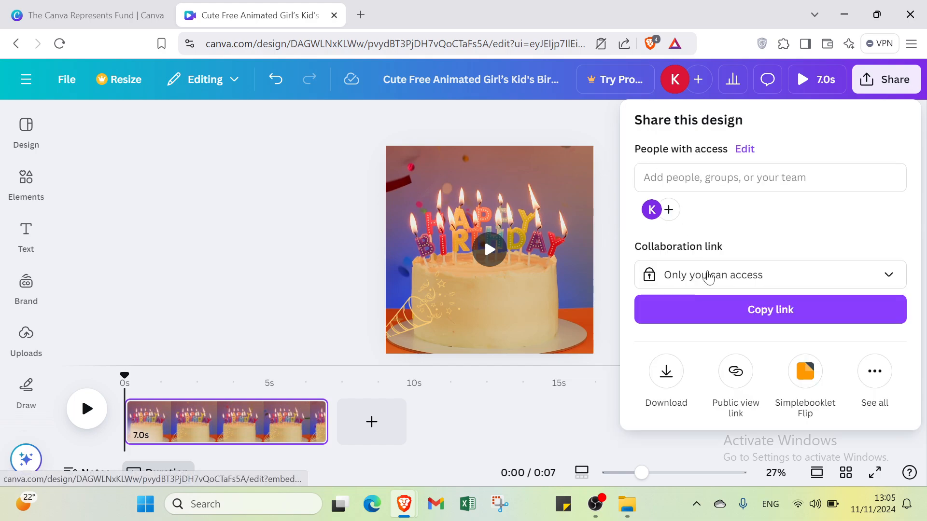
Set the download file type to GIF, leaving Save download settings off.
{"action": "left_click", "coordinate": [666, 371]}
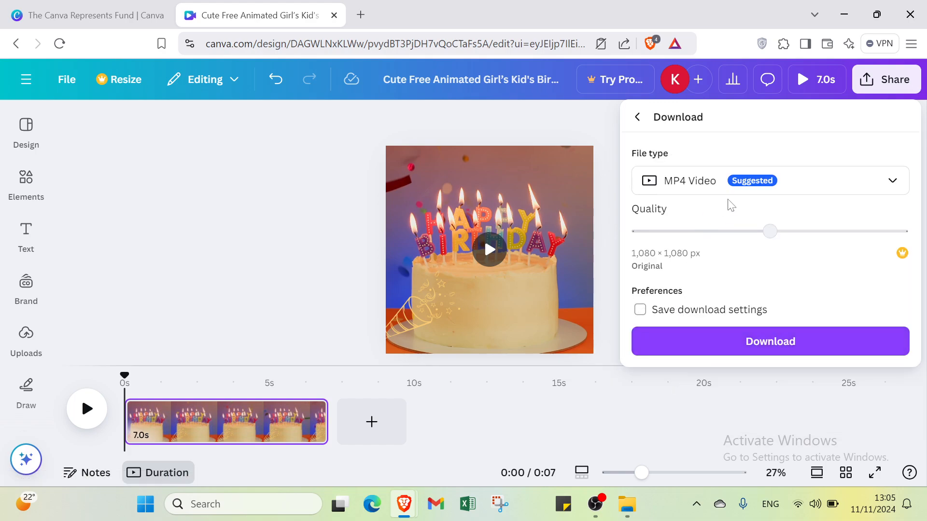
{"action": "left_click", "coordinate": [770, 180]}
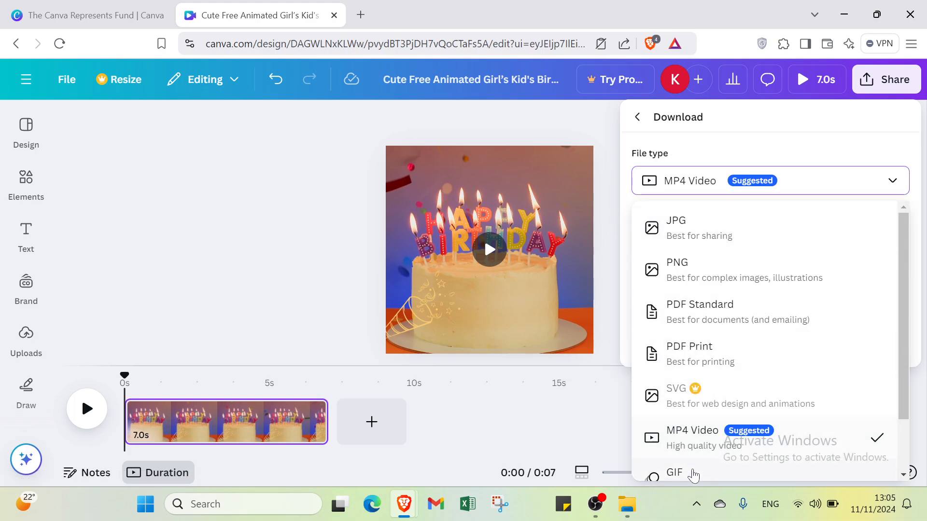
{"action": "left_click", "coordinate": [675, 472]}
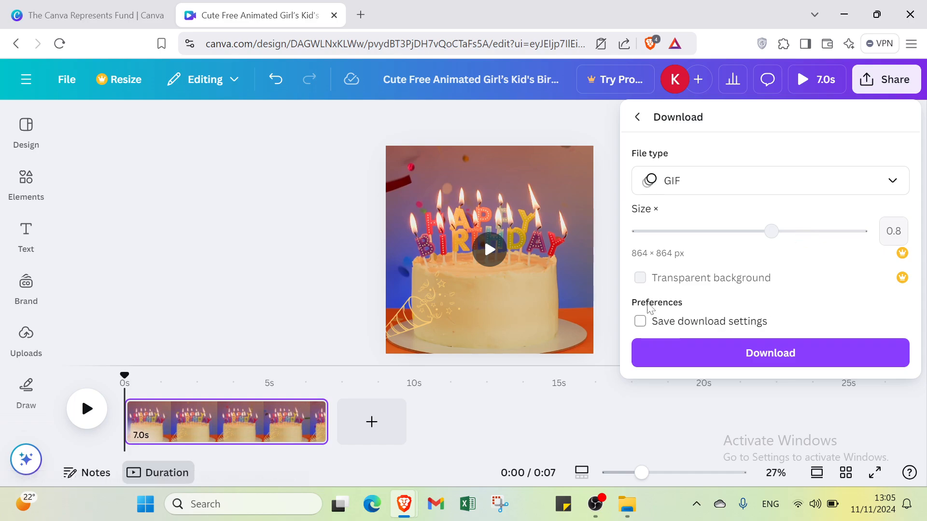
{"action": "left_click", "coordinate": [640, 321]}
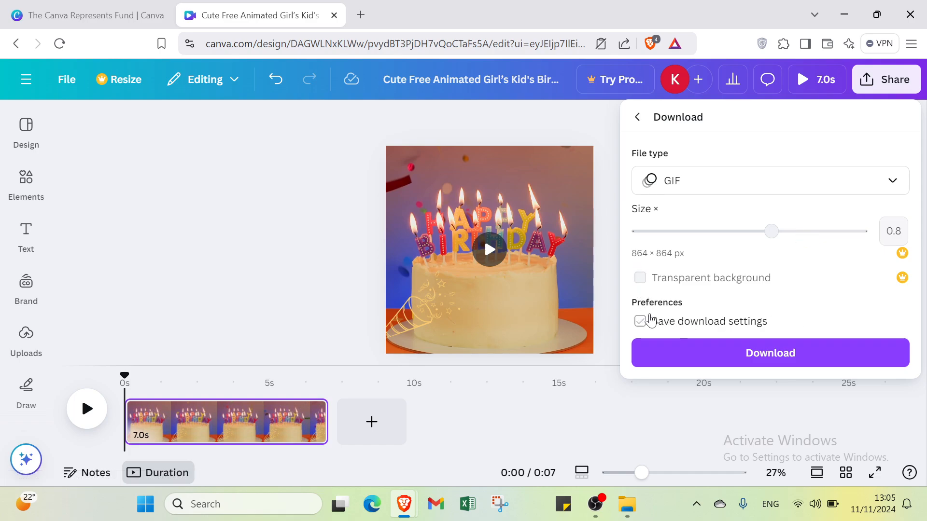
{"action": "left_click", "coordinate": [640, 321]}
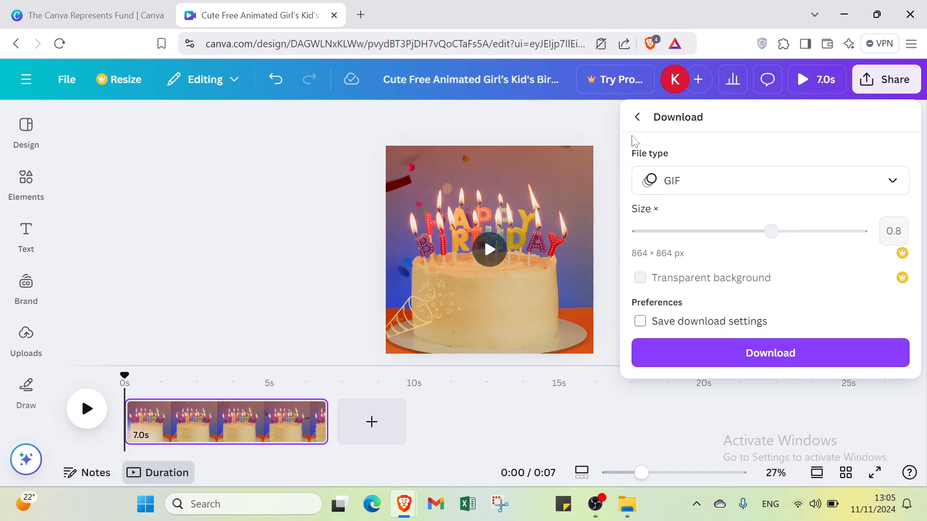
{"action": "left_click", "coordinate": [637, 117]}
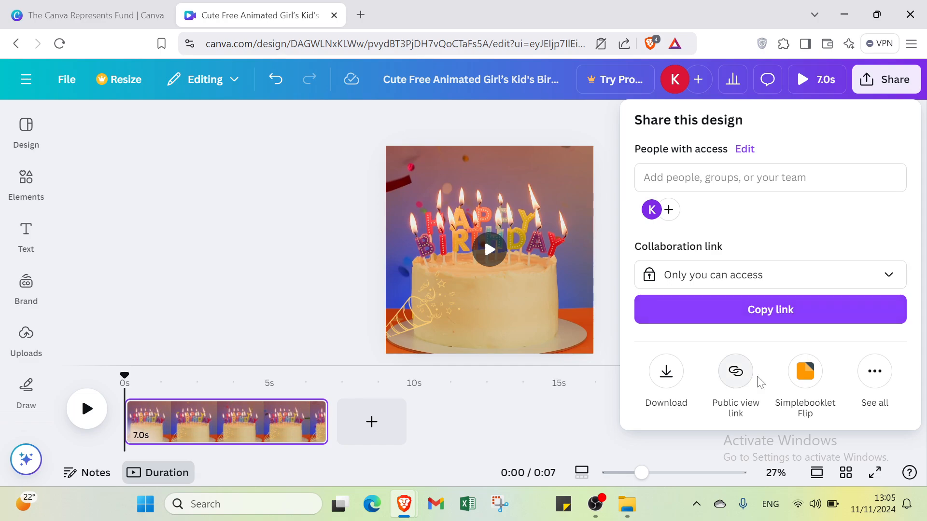
{"action": "mouse_move", "coordinate": [771, 427]}
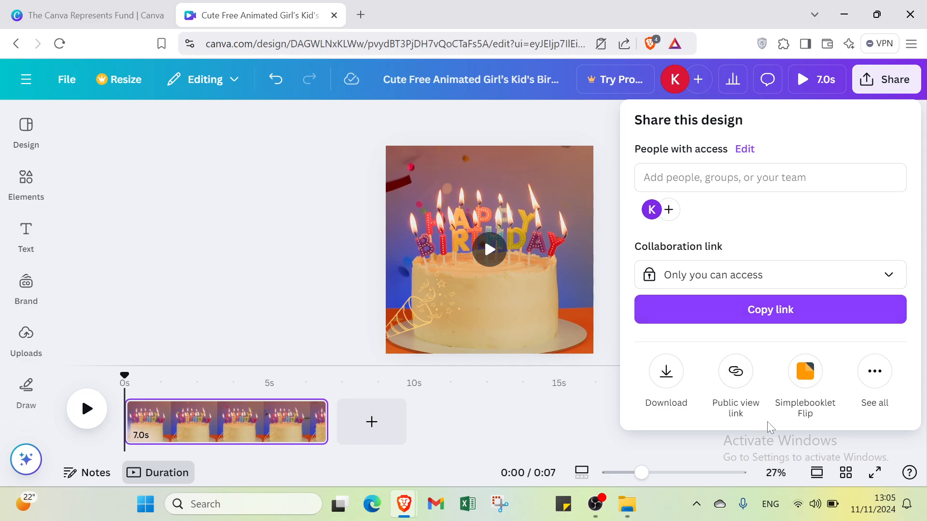
Expand See all to view more publishing options for the cake design.
{"action": "left_click", "coordinate": [875, 371]}
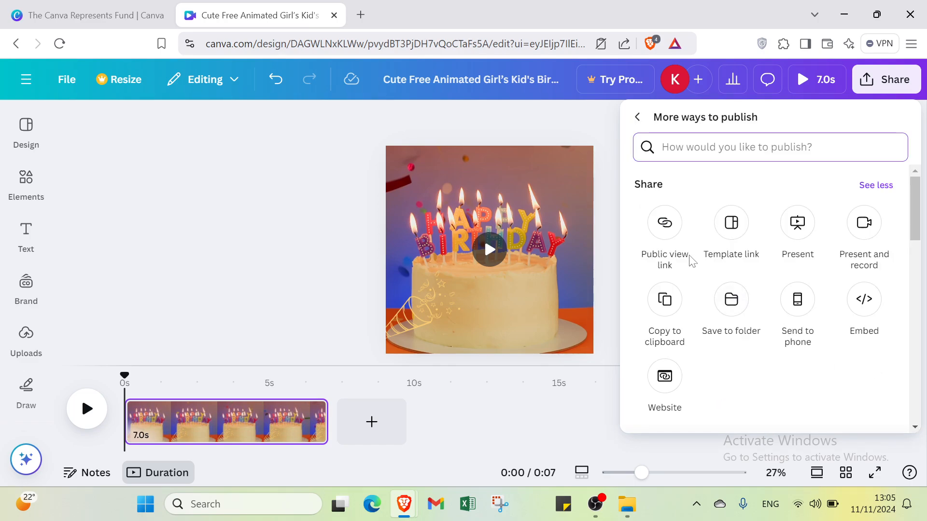
{"action": "mouse_move", "coordinate": [859, 267]}
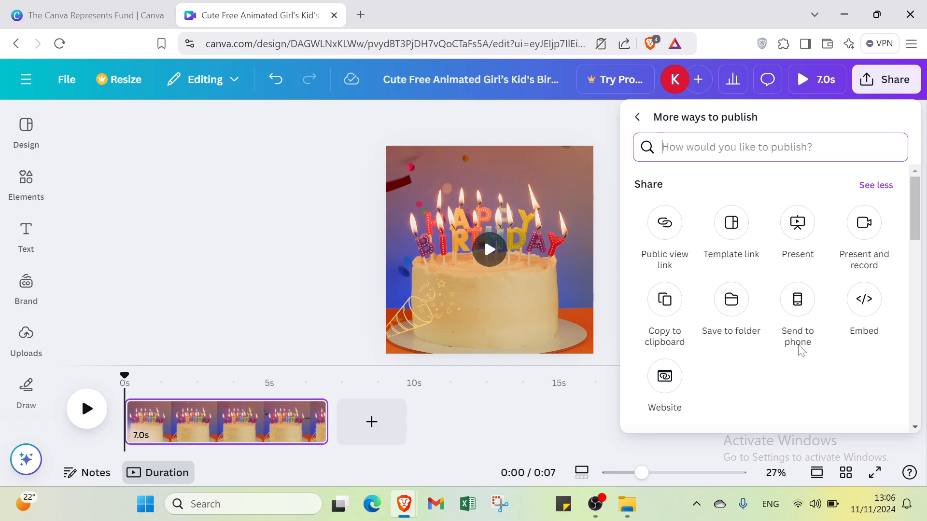
{"action": "mouse_move", "coordinate": [557, 421]}
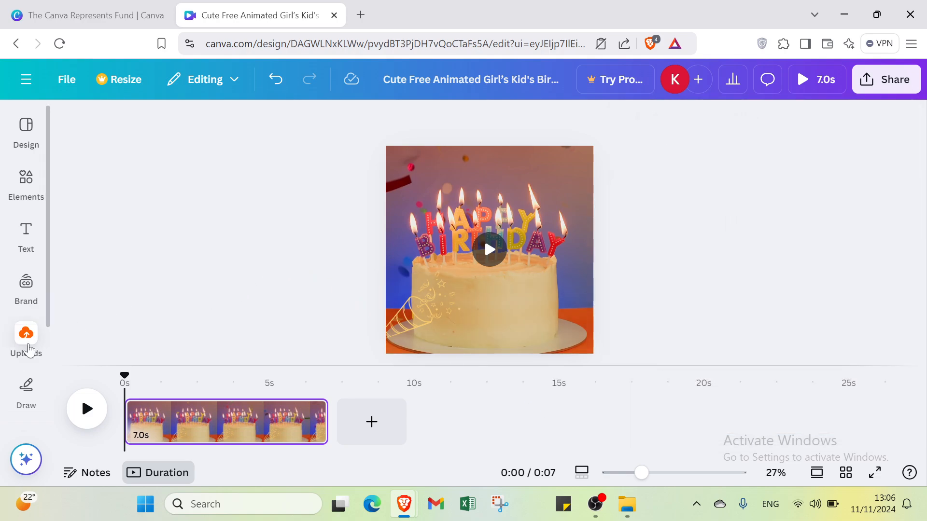
Search Apps for 'birthday', close the search panel, and go to the Canva home page.
{"action": "left_click", "coordinate": [27, 334]}
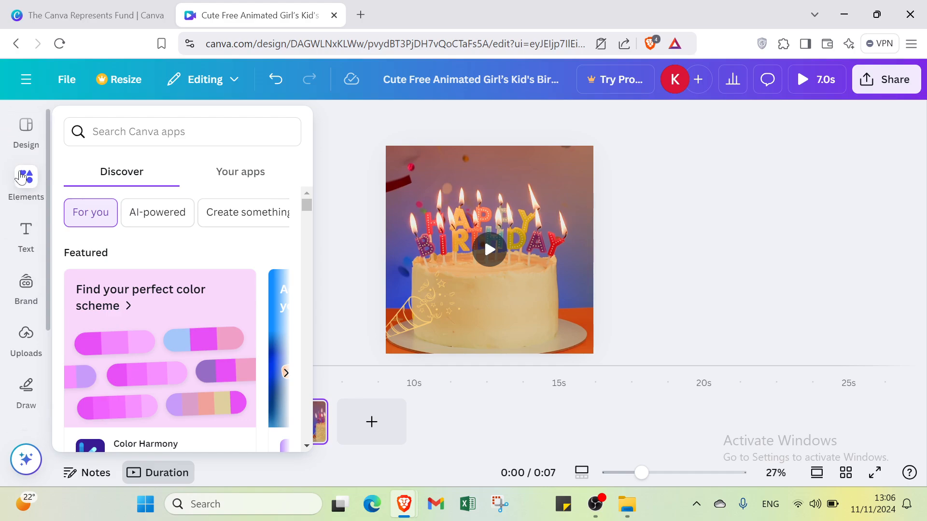
{"action": "type", "text": "birthday"}
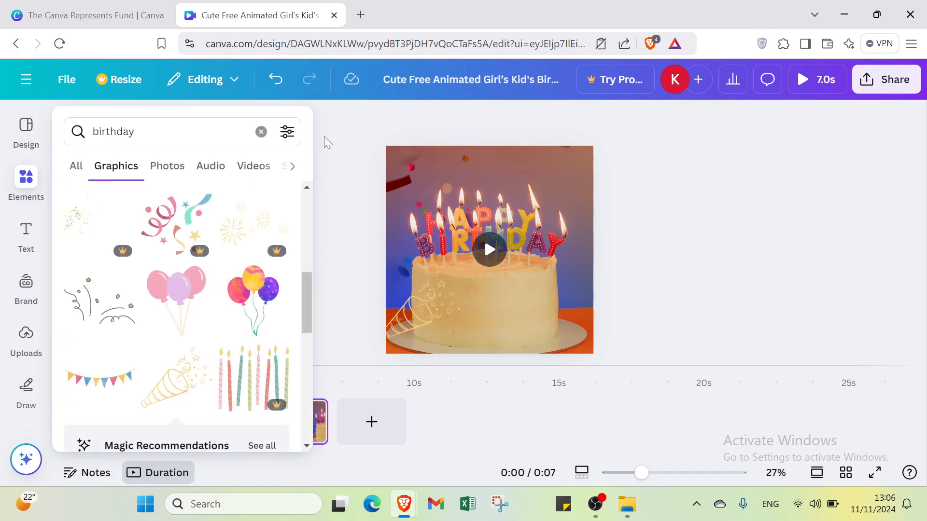
{"action": "mouse_move", "coordinate": [307, 115]}
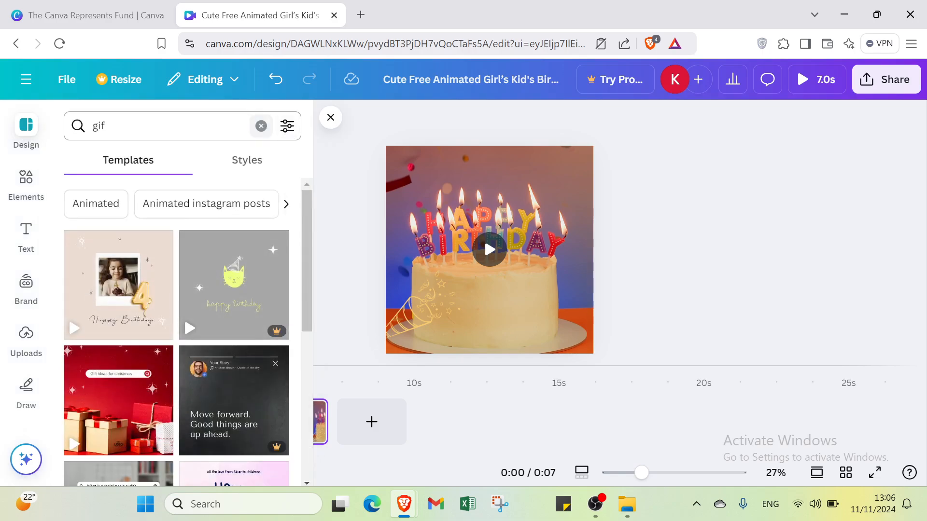
{"action": "left_click", "coordinate": [330, 118]}
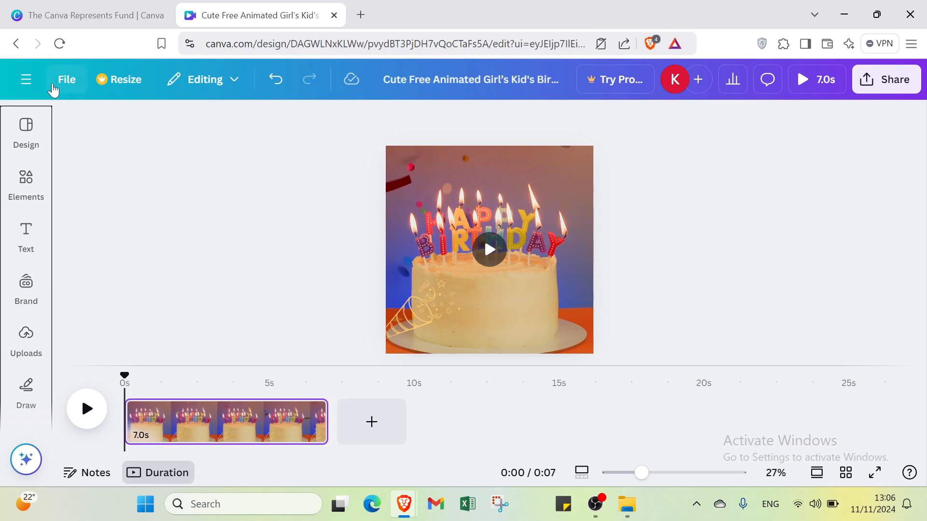
{"action": "left_click", "coordinate": [26, 78]}
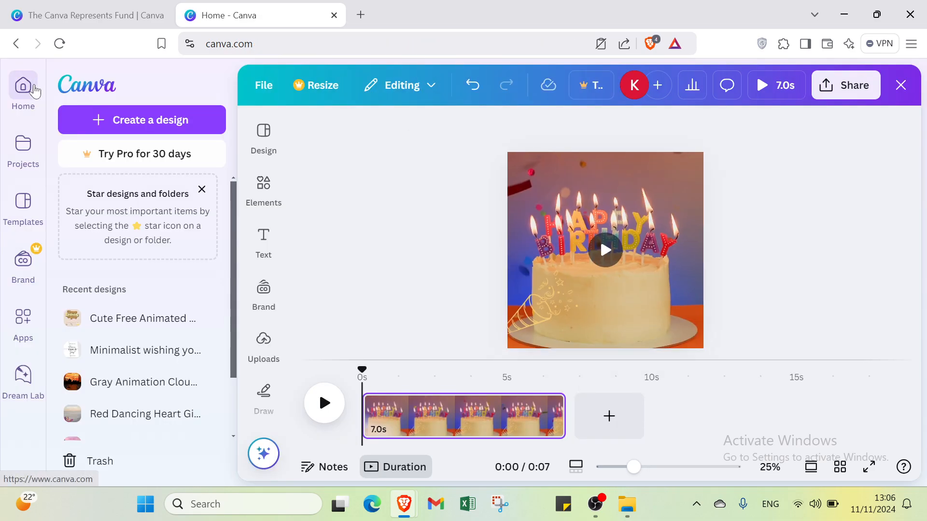